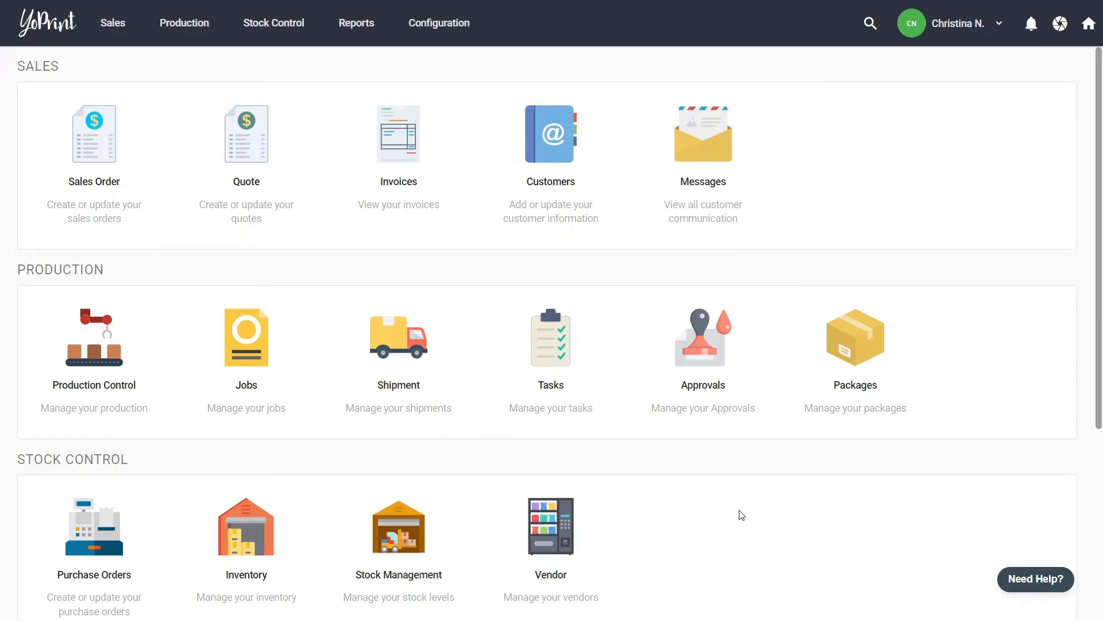
{"action": "mouse_move", "coordinate": [246, 535]}
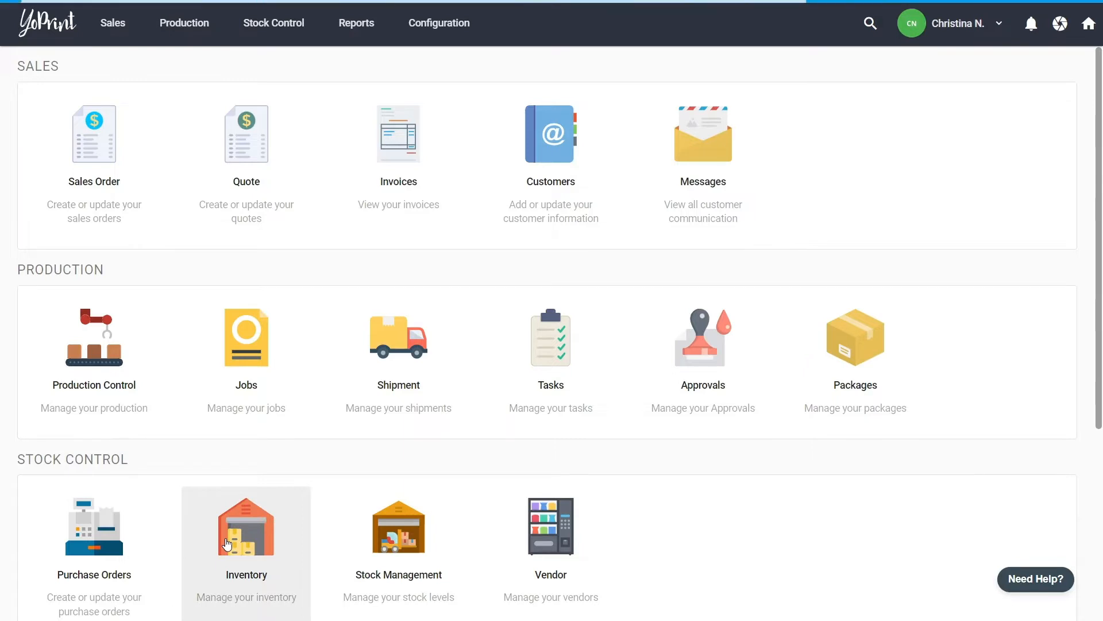
Step: Sort the inventory by reorder quantity and select the Gildan 5000 and azalea Gildan G800 tees
{"action": "left_click", "coordinate": [246, 527]}
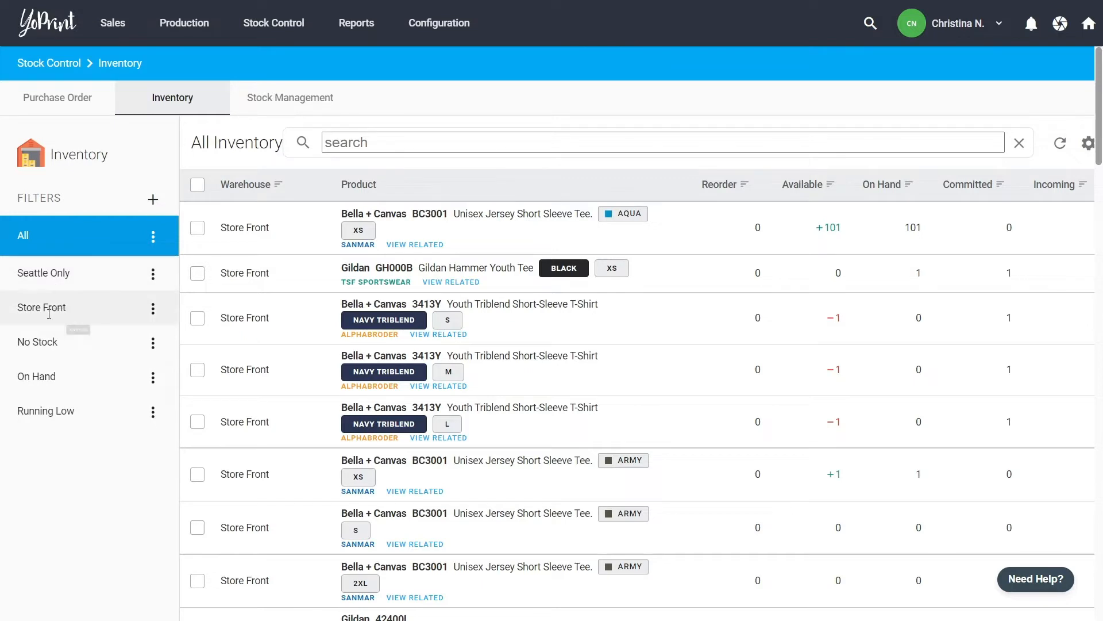
{"action": "mouse_move", "coordinate": [41, 308]}
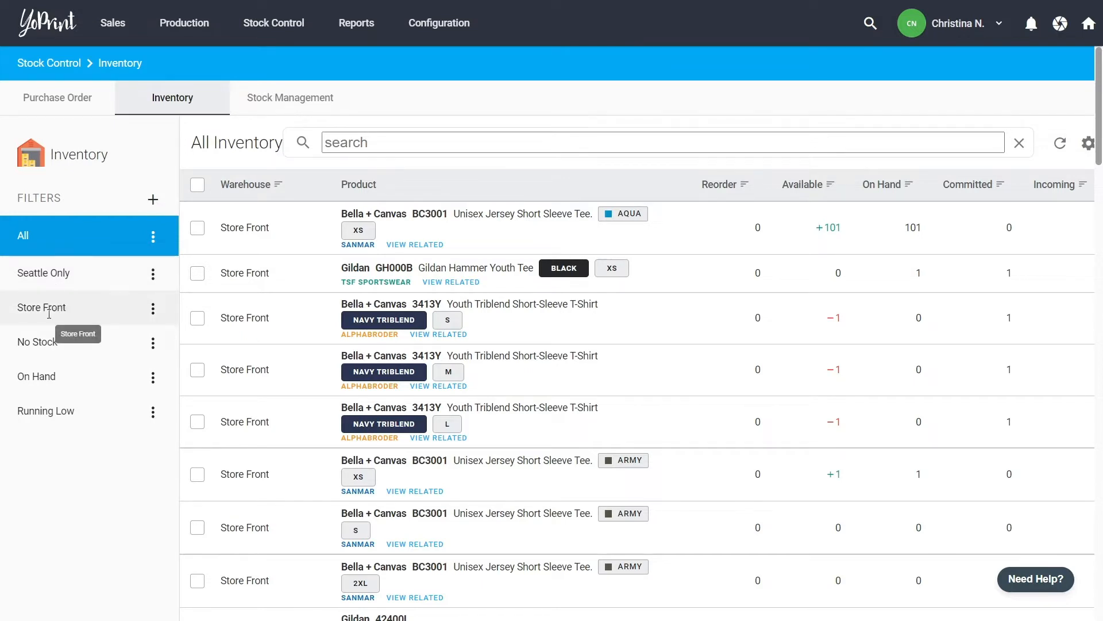
{"action": "mouse_move", "coordinate": [1009, 219]}
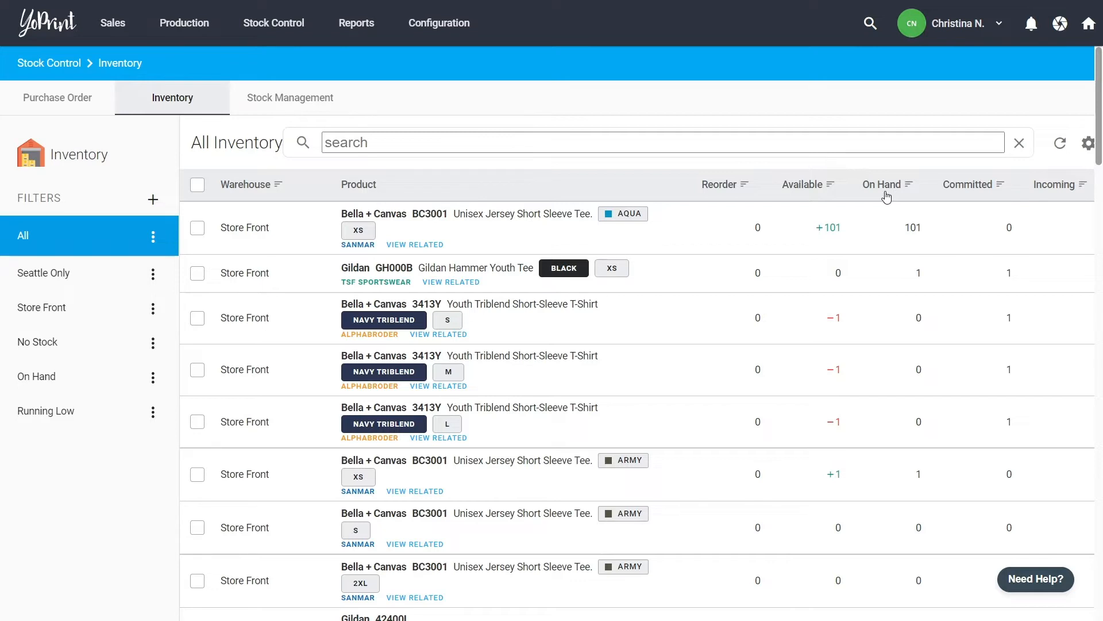
{"action": "mouse_move", "coordinate": [976, 200]}
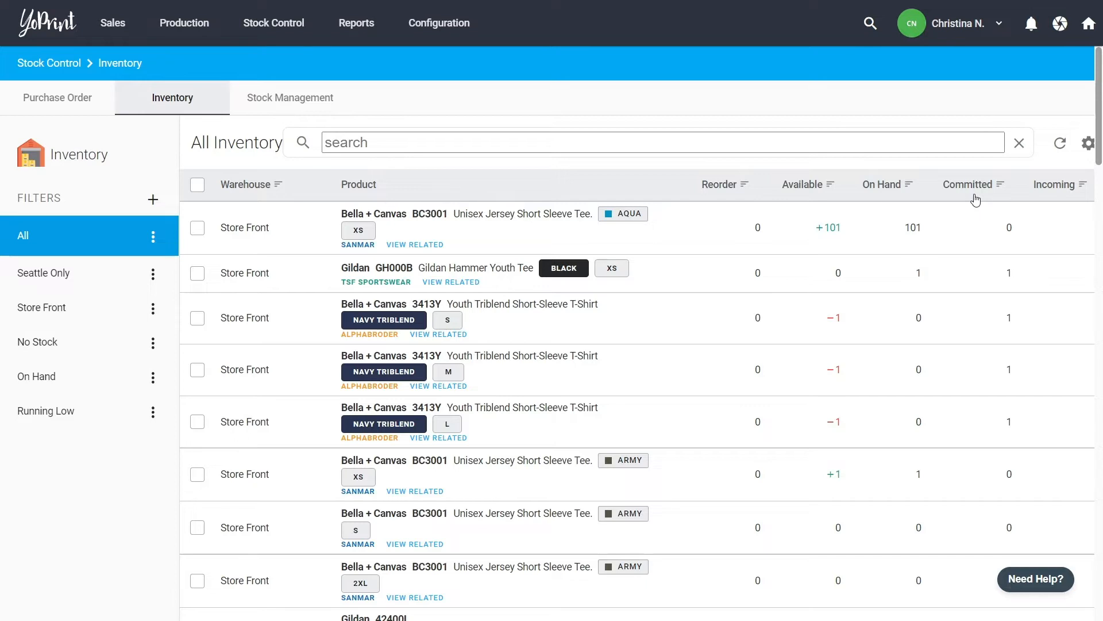
{"action": "mouse_move", "coordinate": [1059, 200]}
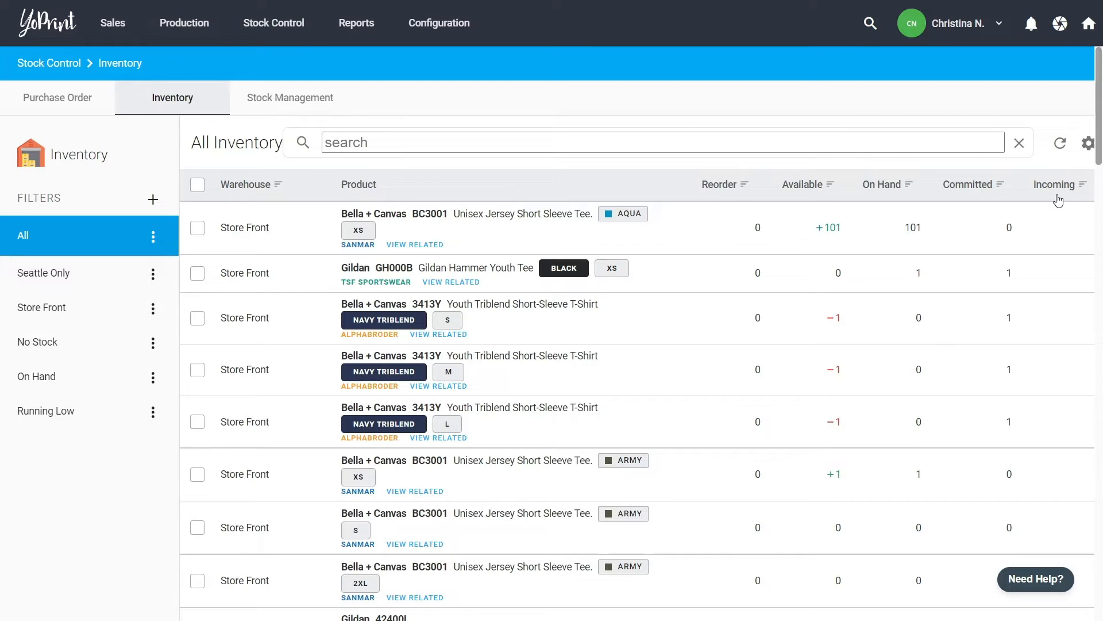
{"action": "mouse_move", "coordinate": [728, 197]}
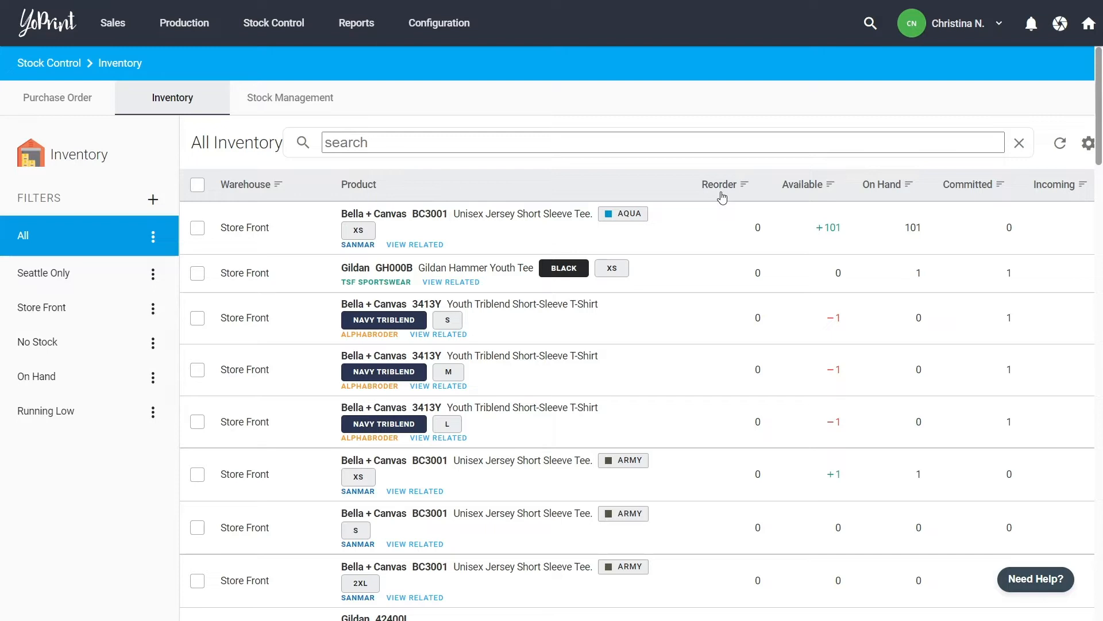
{"action": "mouse_move", "coordinate": [800, 197]}
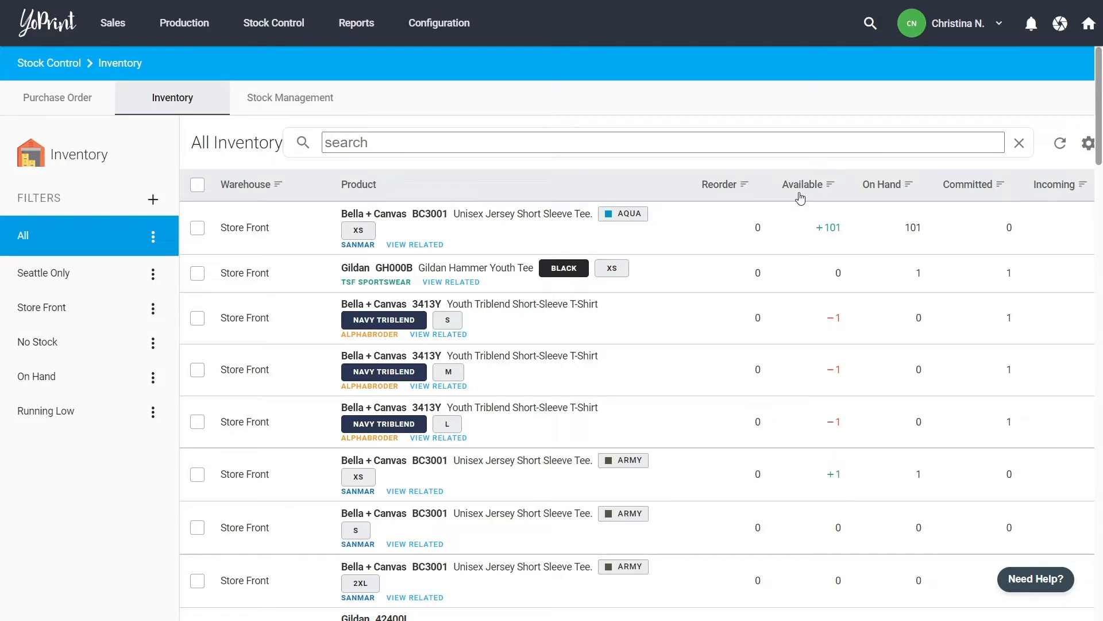
{"action": "left_click", "coordinate": [719, 184]}
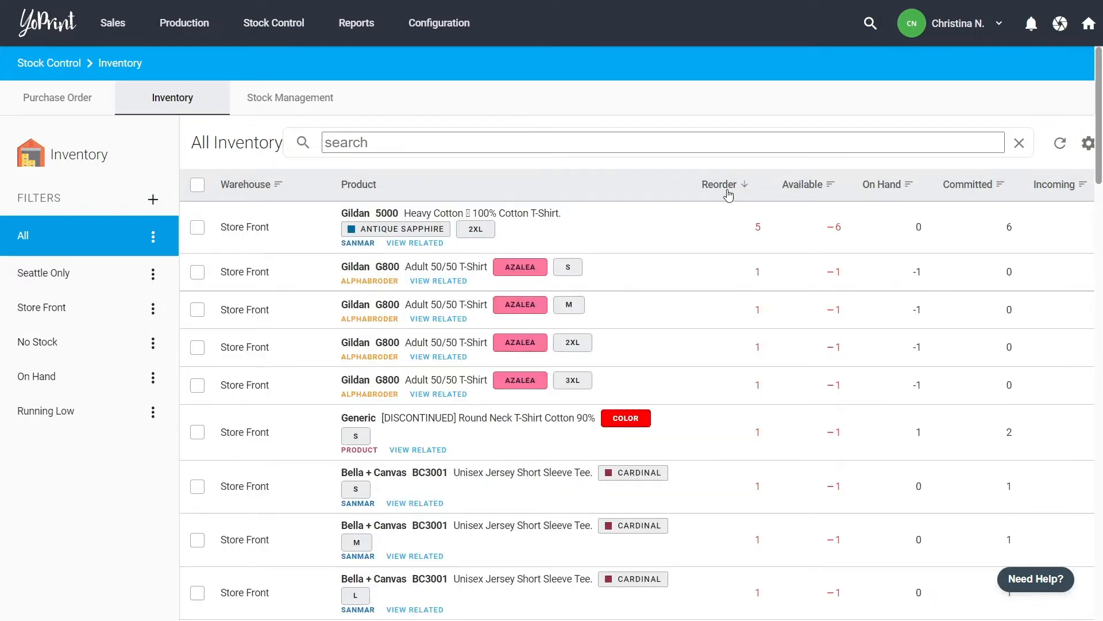
{"action": "left_click", "coordinate": [198, 227]}
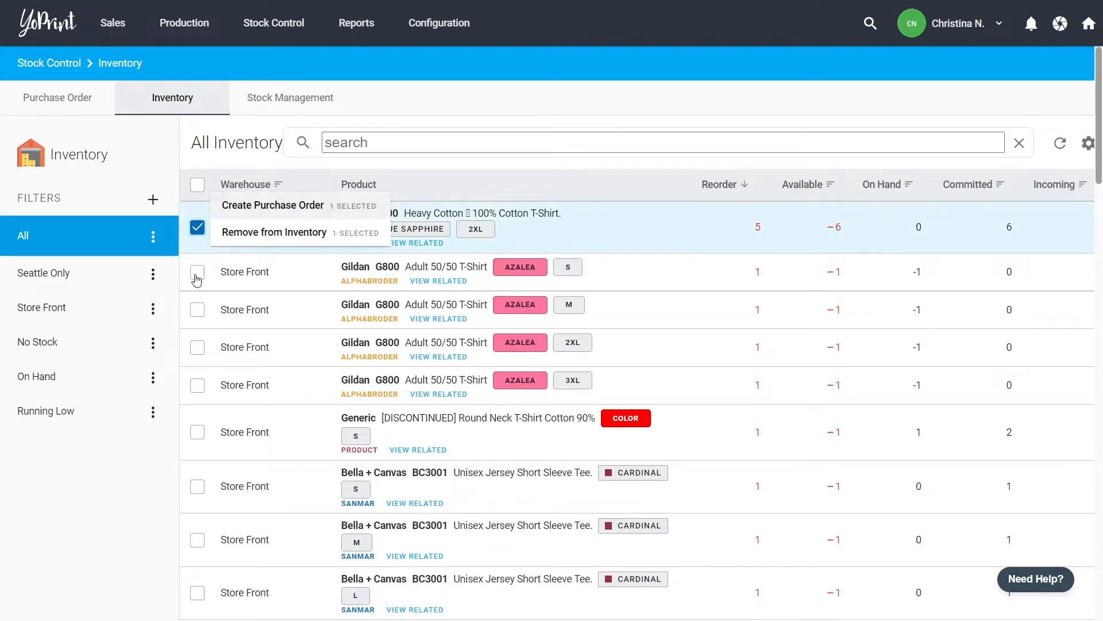
{"action": "left_click", "coordinate": [197, 273]}
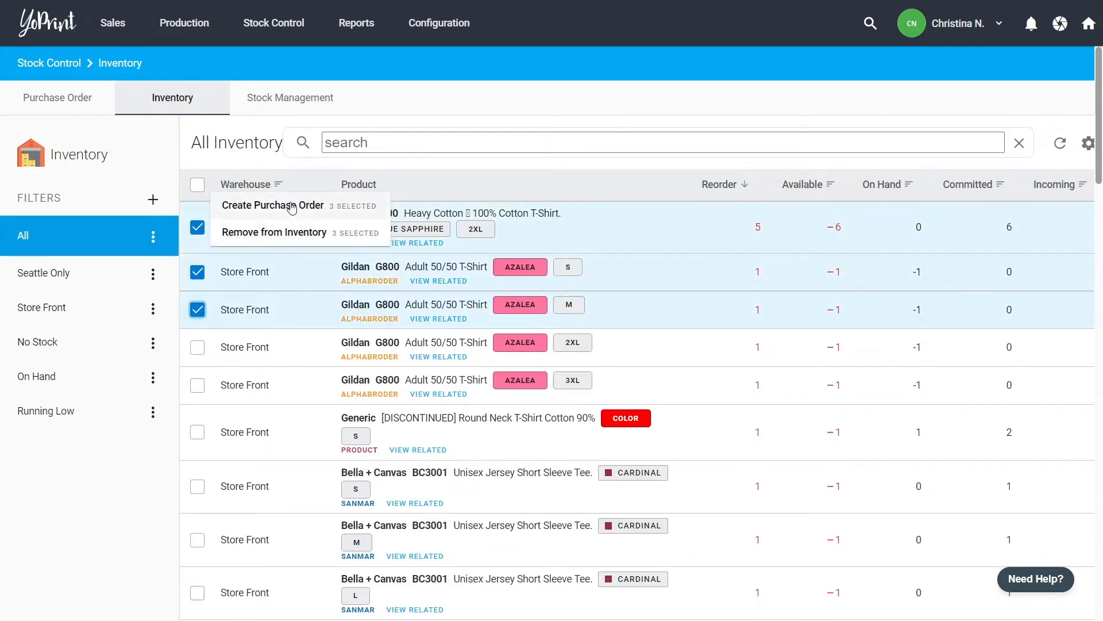
Step: Create a Vendor Corp purchase order due Oct 26, 2022, auto-filling quantities from reorder amounts
{"action": "left_click", "coordinate": [272, 205]}
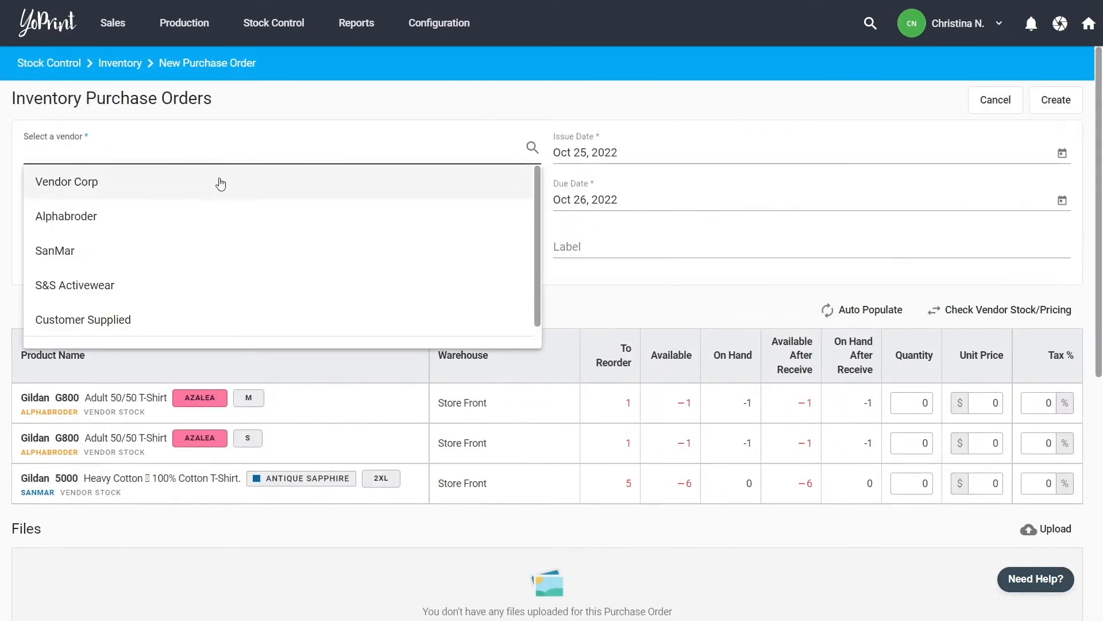
{"action": "left_click", "coordinate": [1063, 201]}
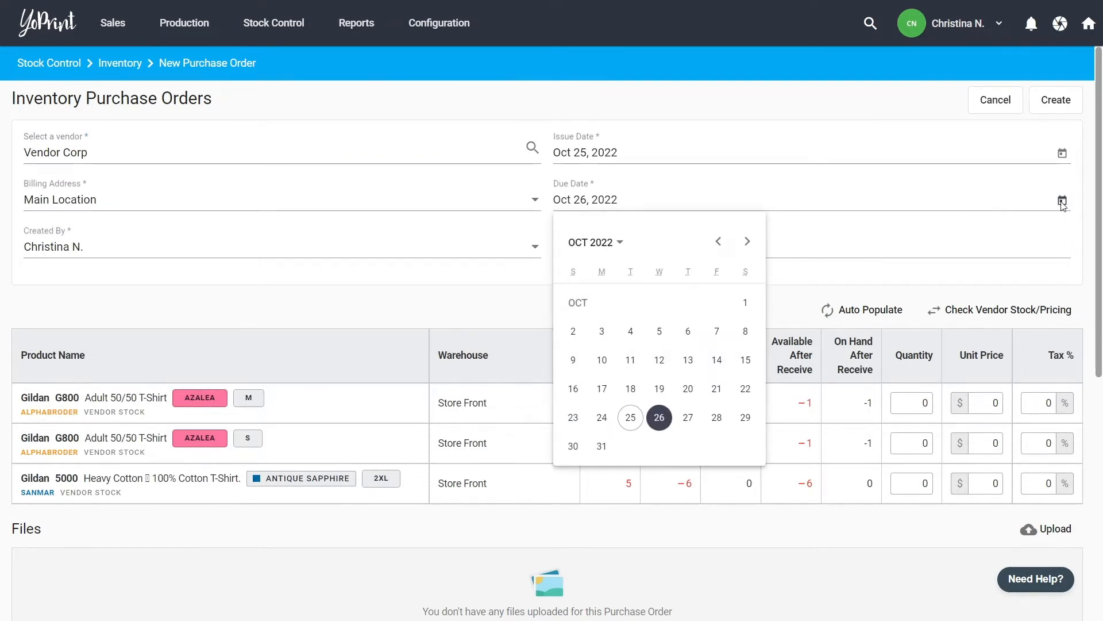
{"action": "left_click", "coordinate": [910, 402]}
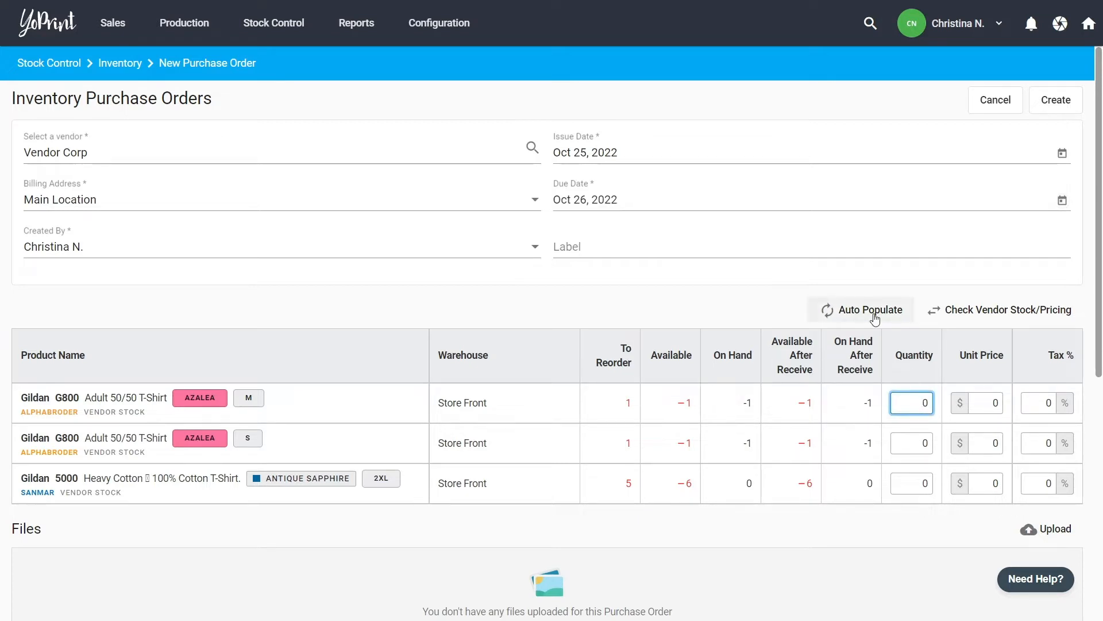
{"action": "left_click", "coordinate": [862, 310]}
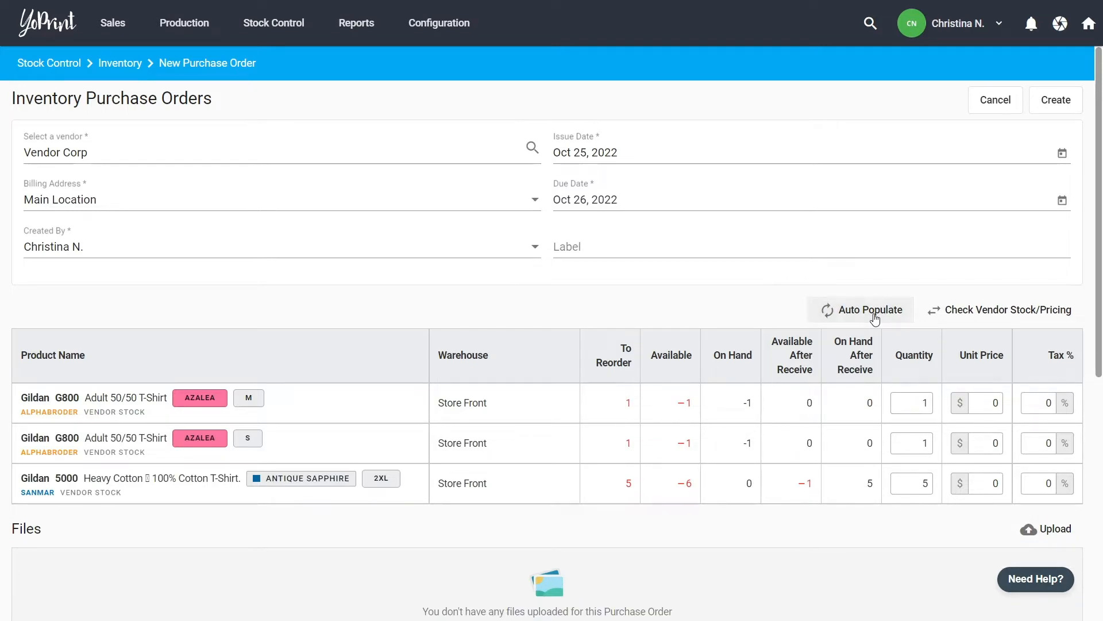
{"action": "mouse_move", "coordinate": [1008, 314]}
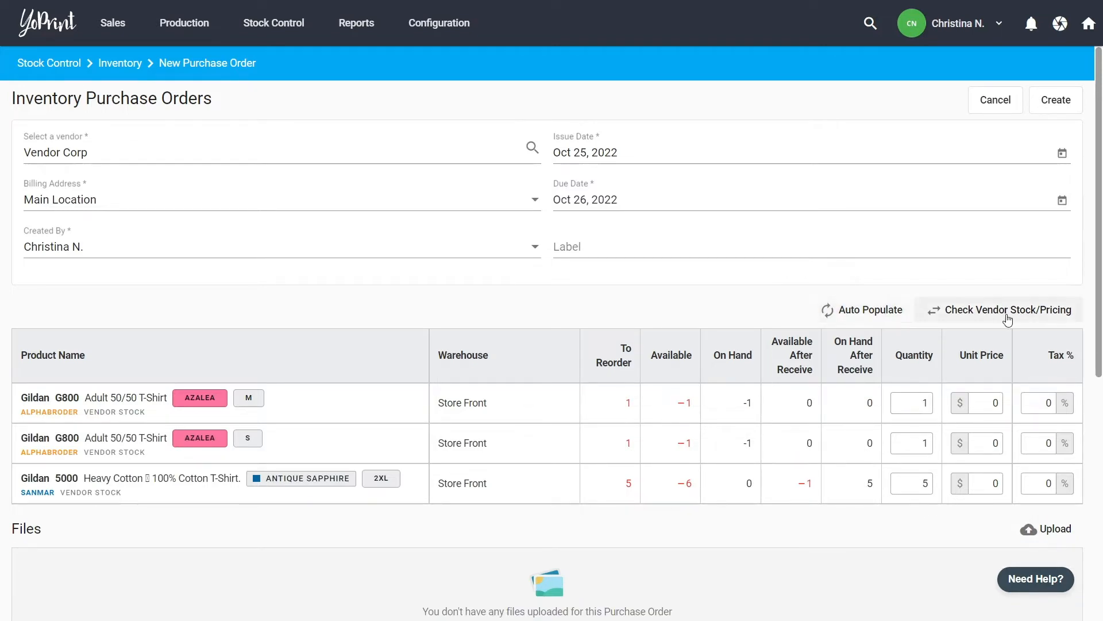
Step: Apply vendor case prices: $2.99 for each azalea G800 tee and $4.61 for the Gildan 5000
{"action": "left_click", "coordinate": [1006, 310]}
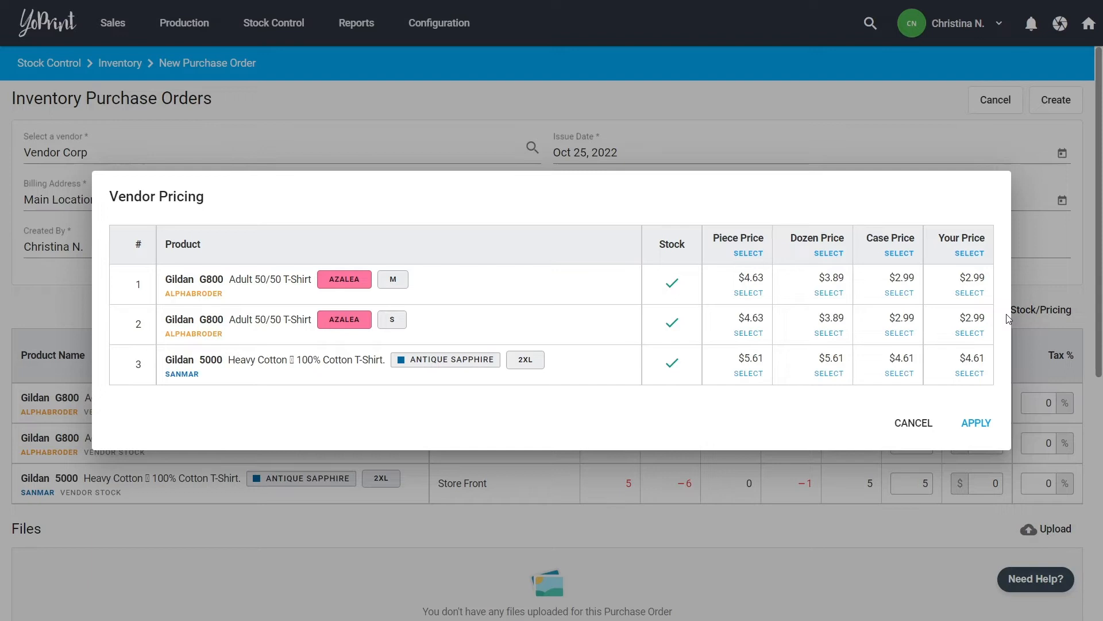
{"action": "mouse_move", "coordinate": [195, 294]}
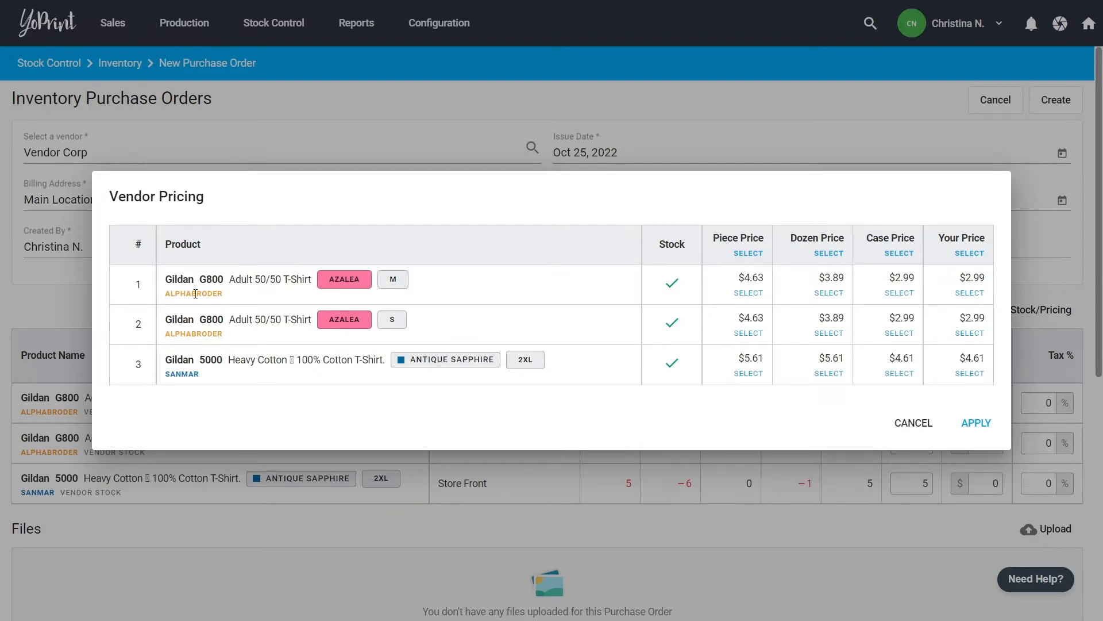
{"action": "mouse_move", "coordinate": [671, 285]}
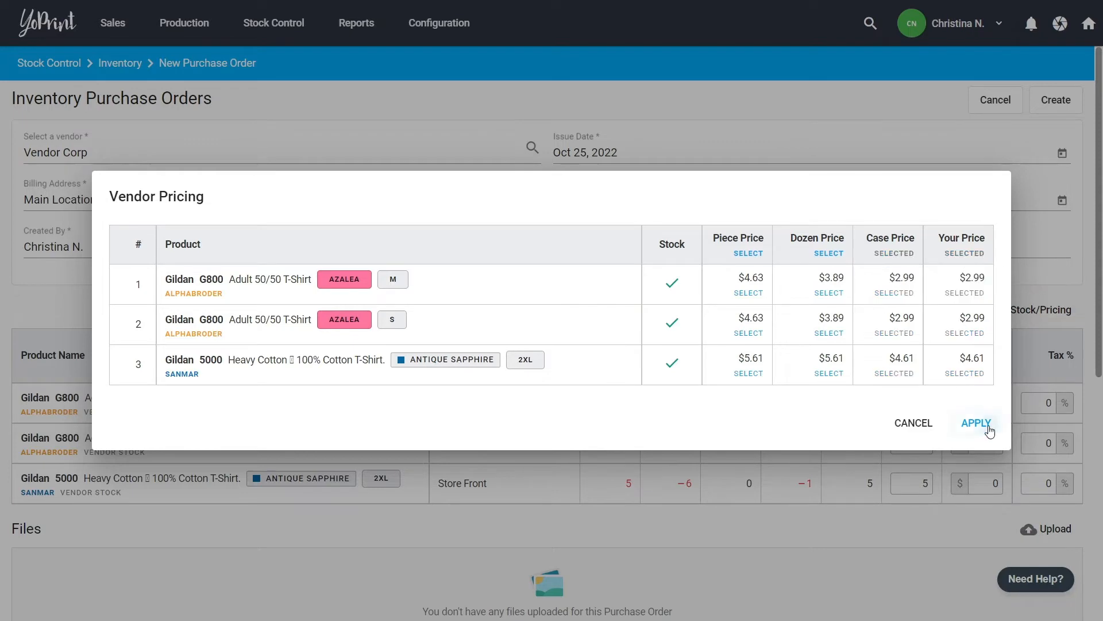
{"action": "left_click", "coordinate": [976, 423]}
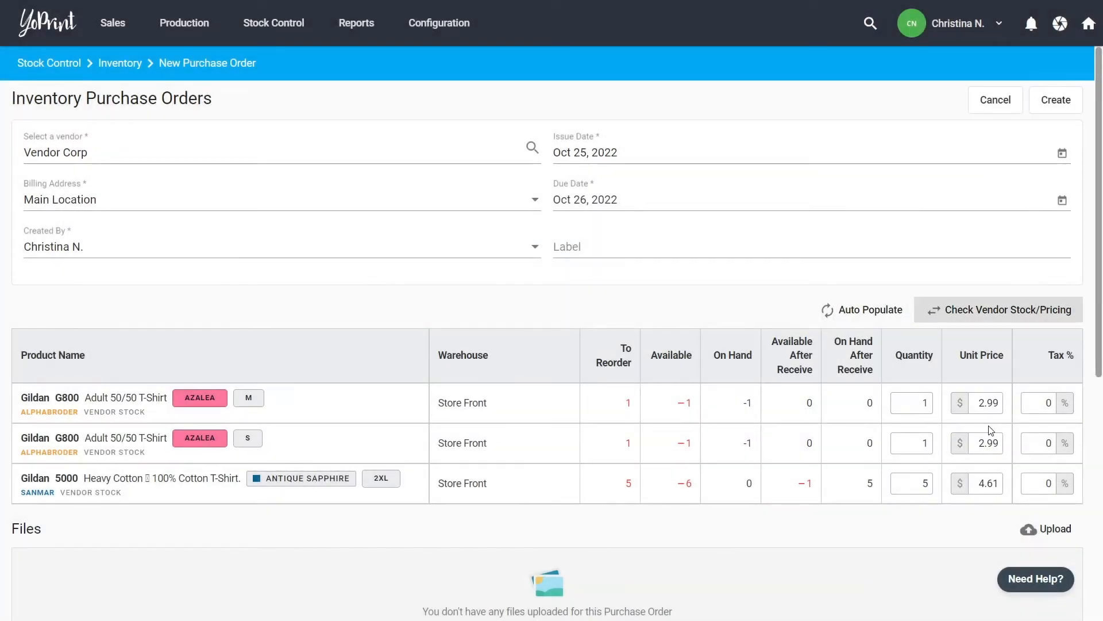
Step: Review the order and create PO0596 for 7 units at Store Front
{"action": "scroll", "scroll_direction": "down", "scroll_amount": 3}
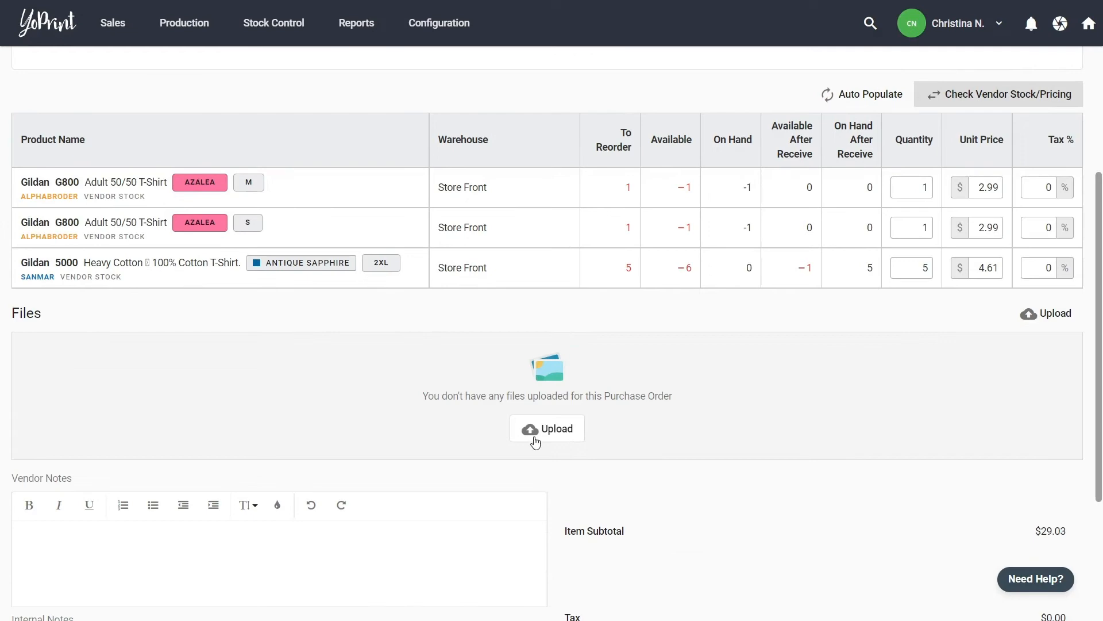
{"action": "scroll", "scroll_direction": "up", "scroll_amount": 3}
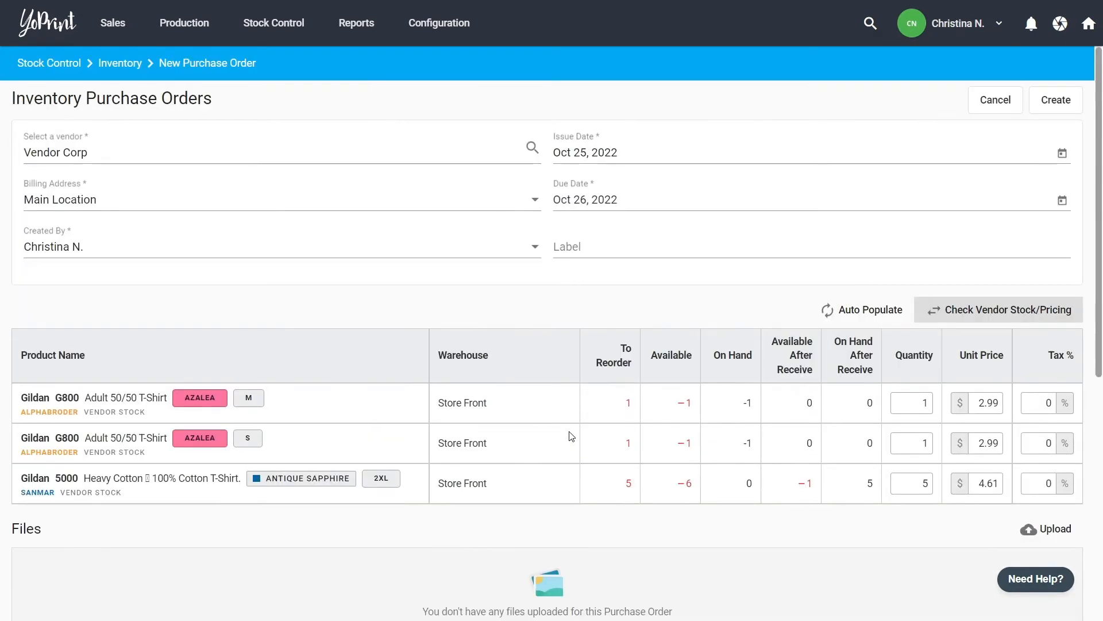
{"action": "left_click", "coordinate": [1056, 103]}
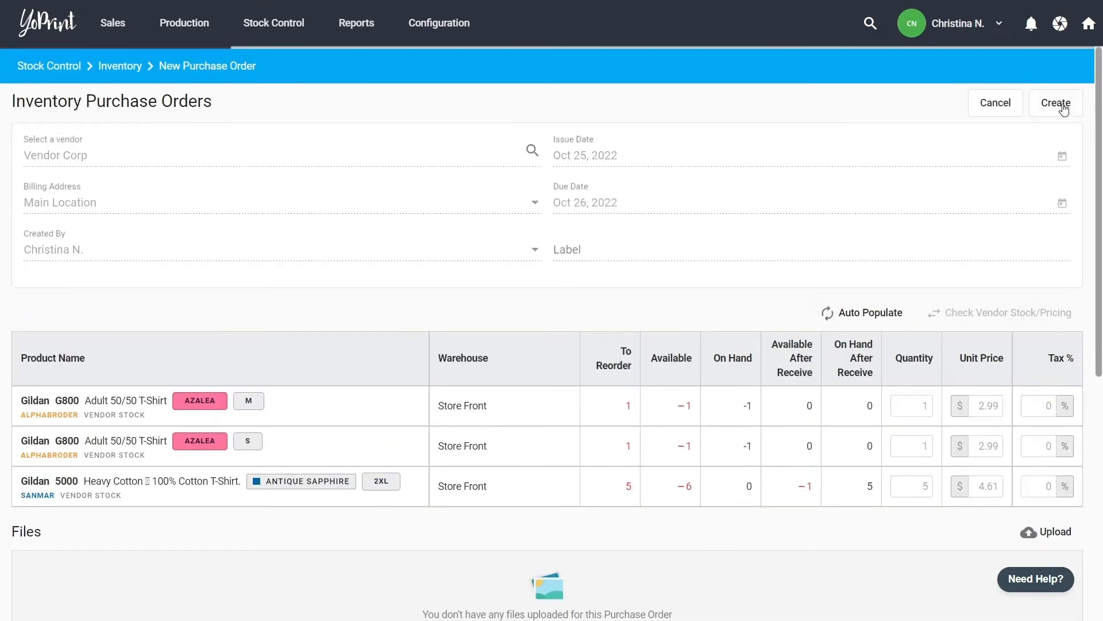
{"action": "left_click", "coordinate": [1055, 102]}
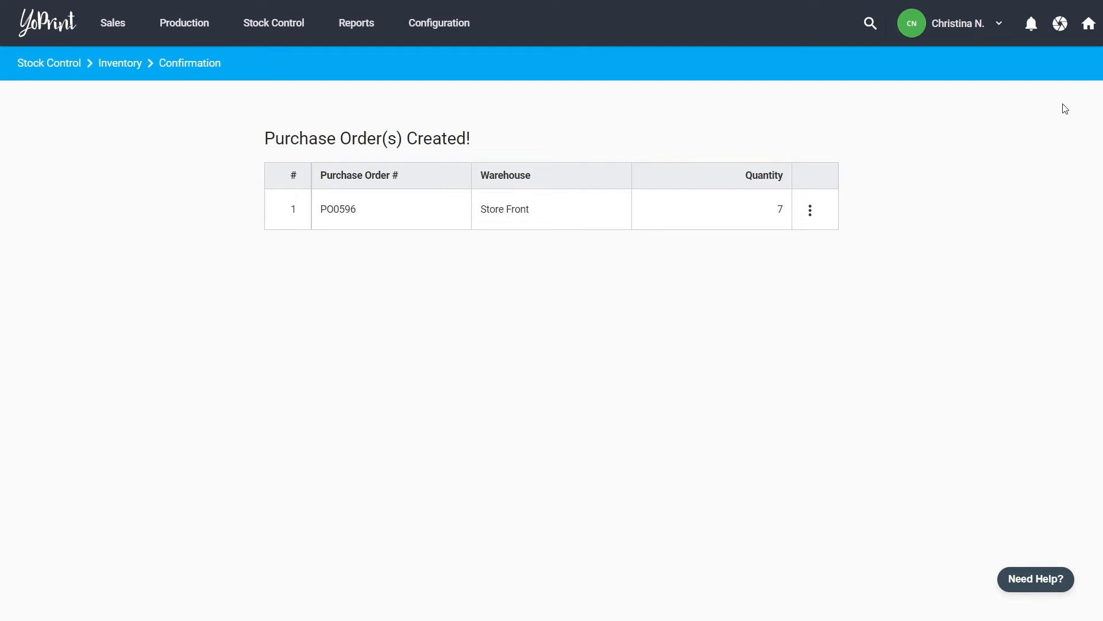
Step: Go to the purchase order list and open pending PO0596 from Vendor Corp
{"action": "left_click", "coordinate": [809, 209]}
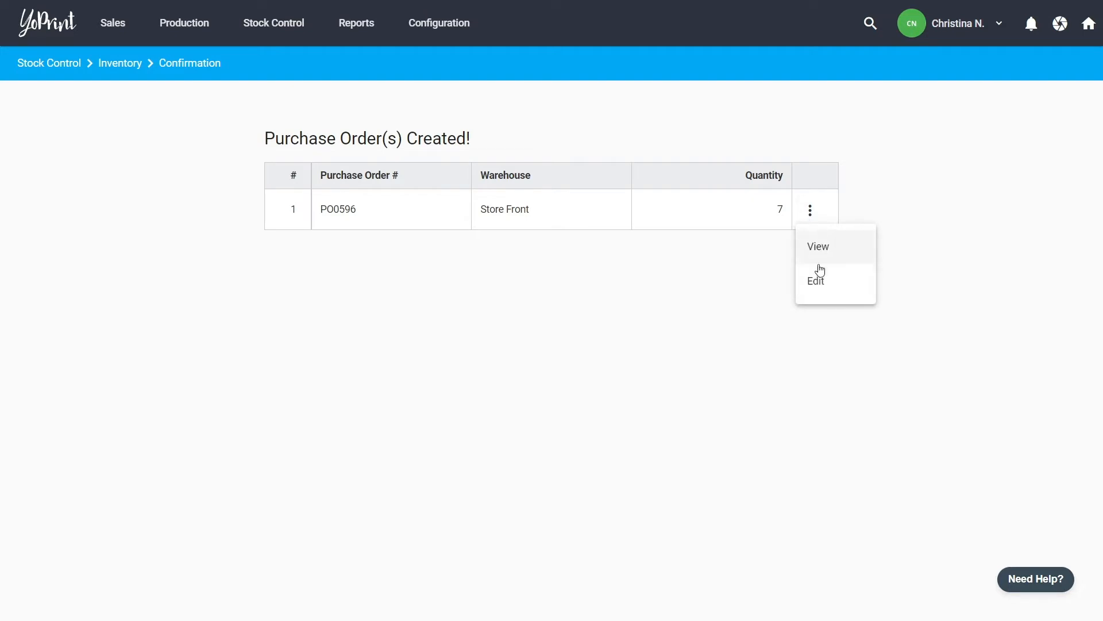
{"action": "left_click", "coordinate": [273, 23]}
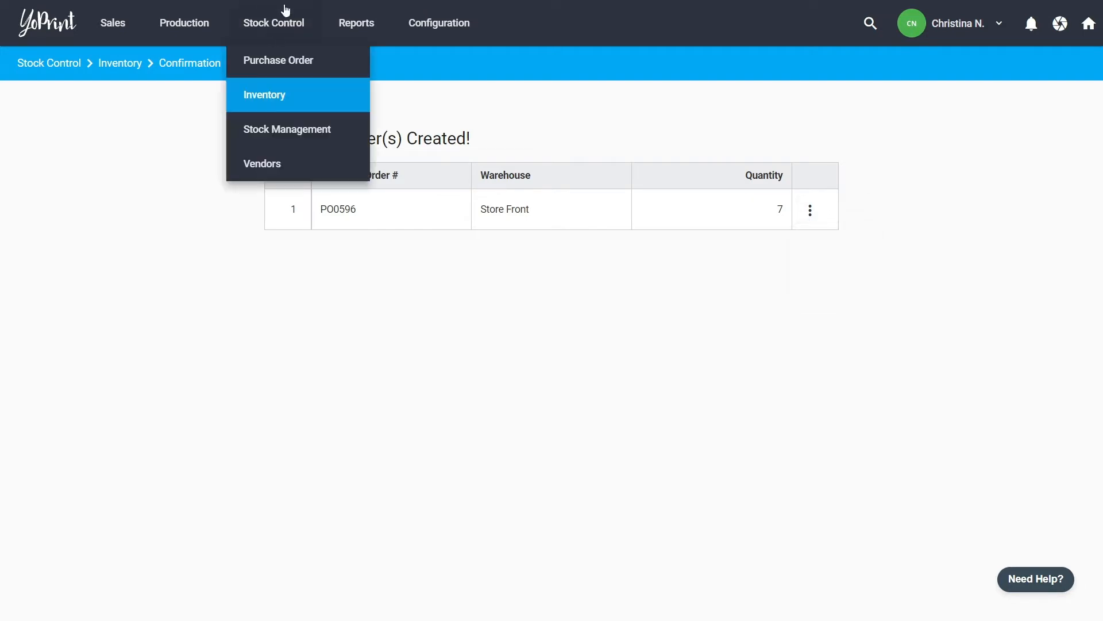
{"action": "left_click", "coordinate": [278, 60]}
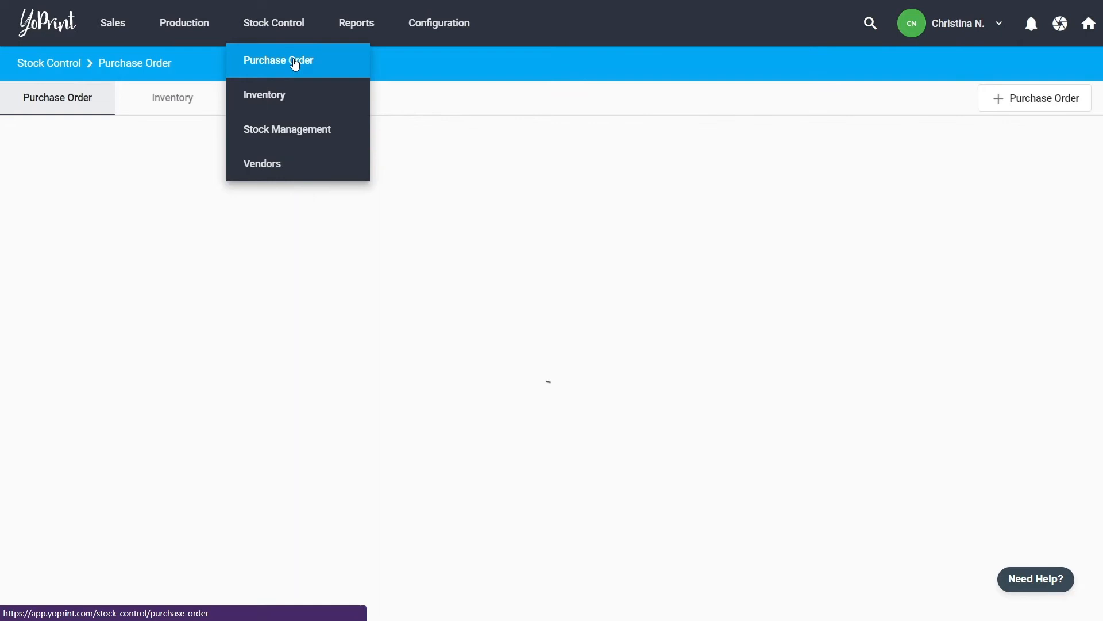
{"action": "left_click", "coordinate": [278, 60]}
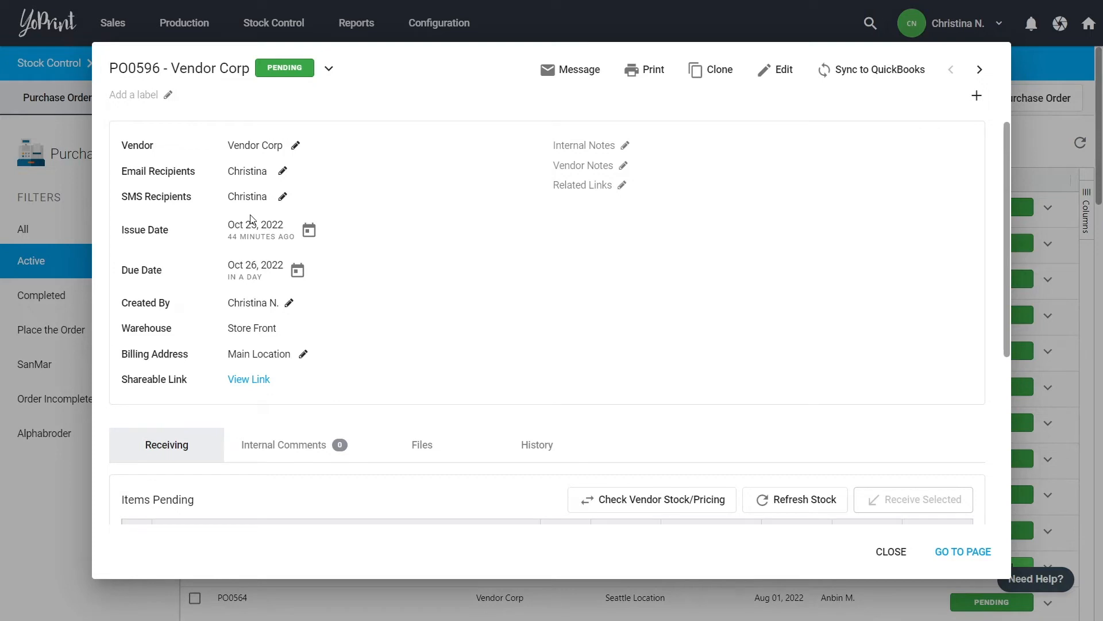
Step: Open PO0596's full page and set its status from Pending to Awaiting Approval
{"action": "left_click", "coordinate": [963, 551]}
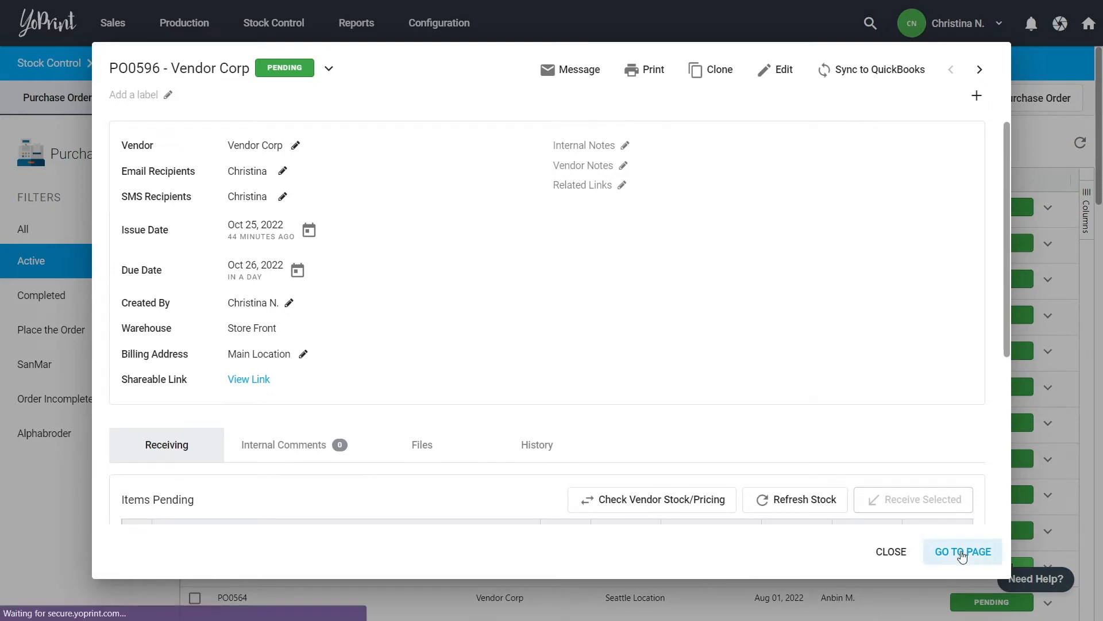
{"action": "left_click", "coordinate": [962, 551]}
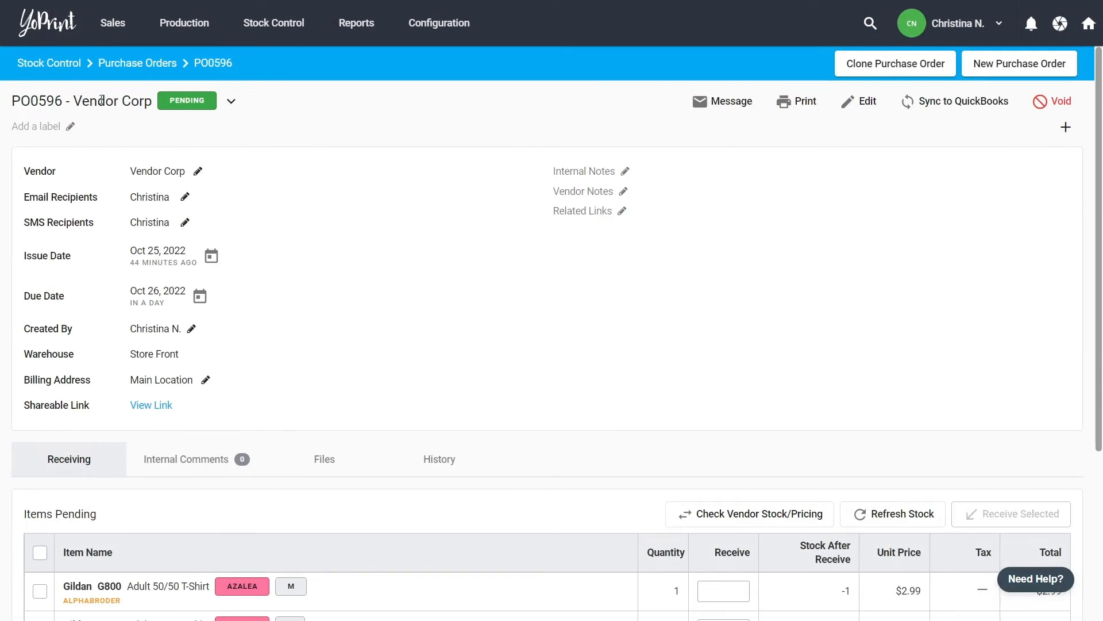
{"action": "left_click", "coordinate": [231, 100]}
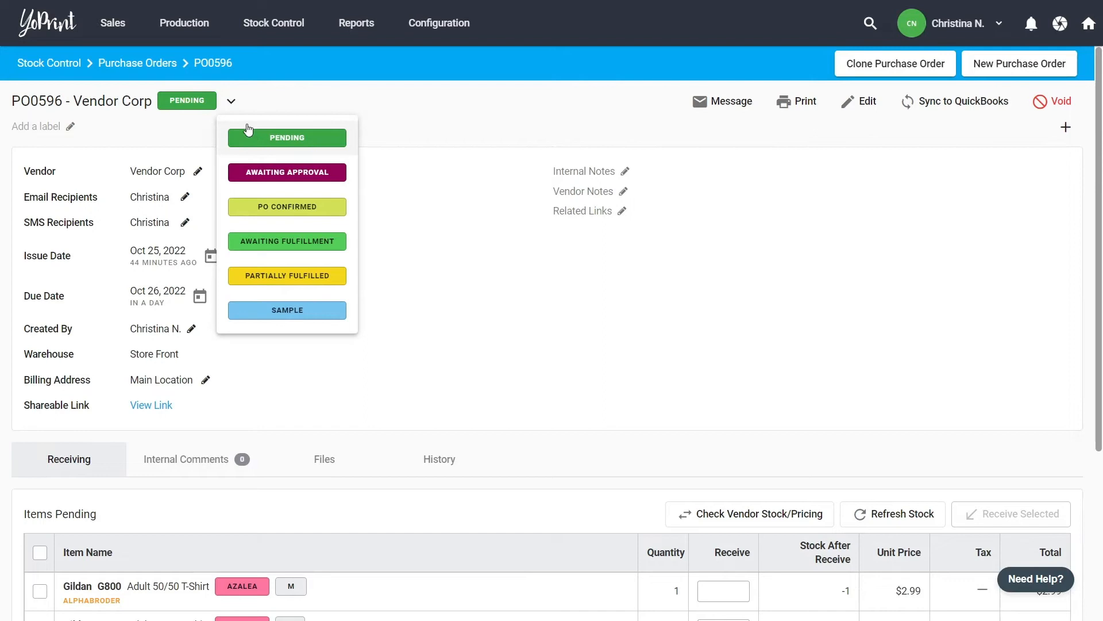
{"action": "left_click", "coordinate": [287, 172]}
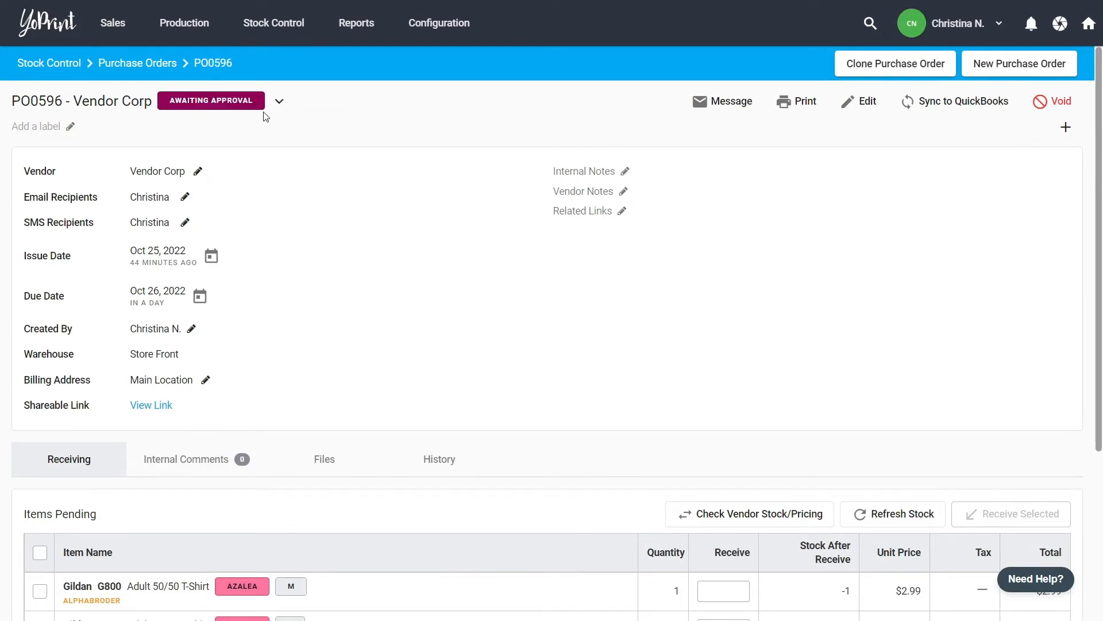
{"action": "mouse_move", "coordinate": [783, 138]}
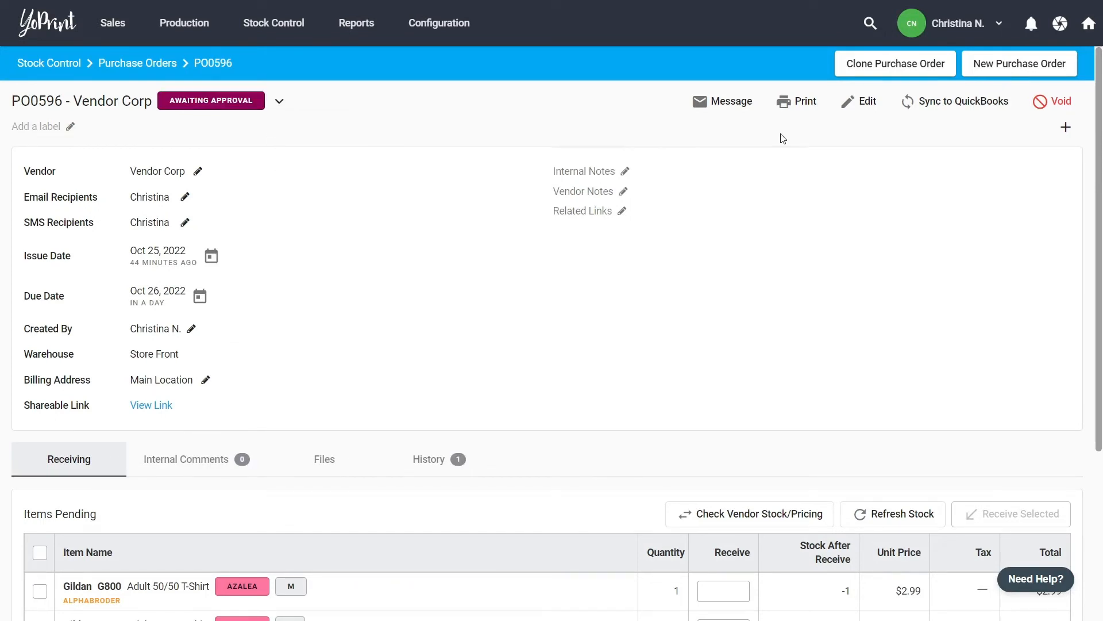
{"action": "mouse_move", "coordinate": [722, 101]}
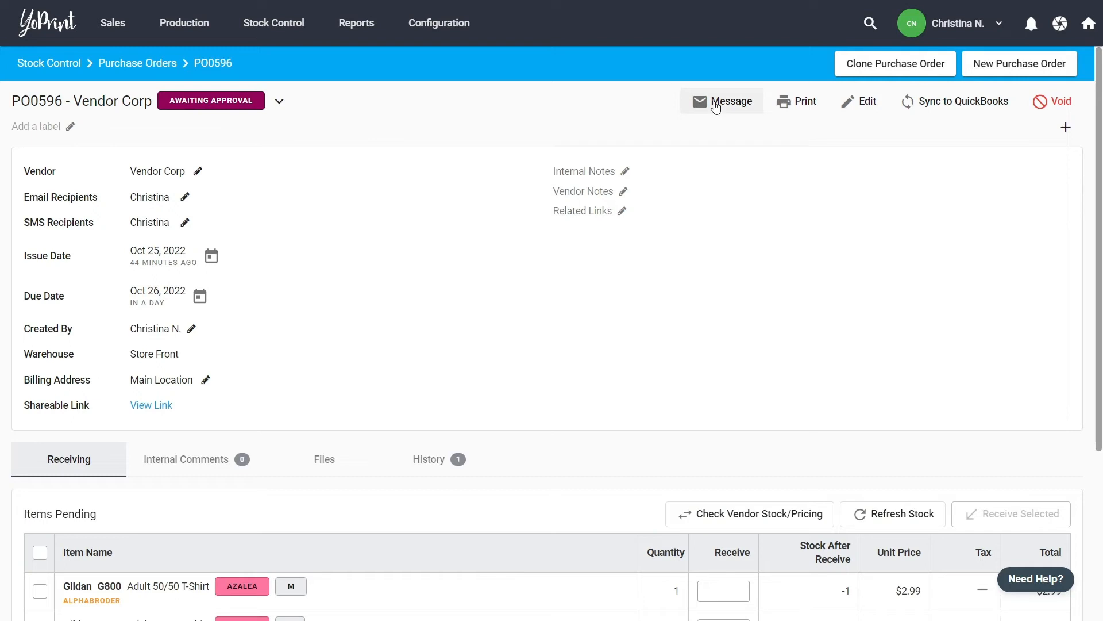
Step: Email the vendor using the purchase order template with PO0596's due date and items
{"action": "left_click", "coordinate": [730, 100]}
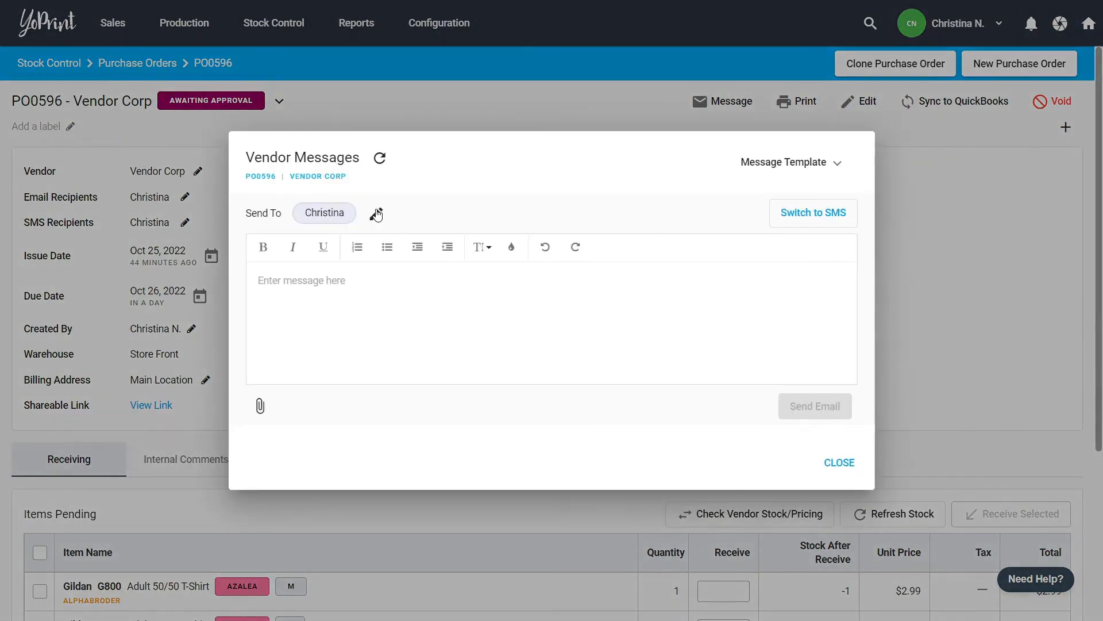
{"action": "mouse_move", "coordinate": [804, 162]}
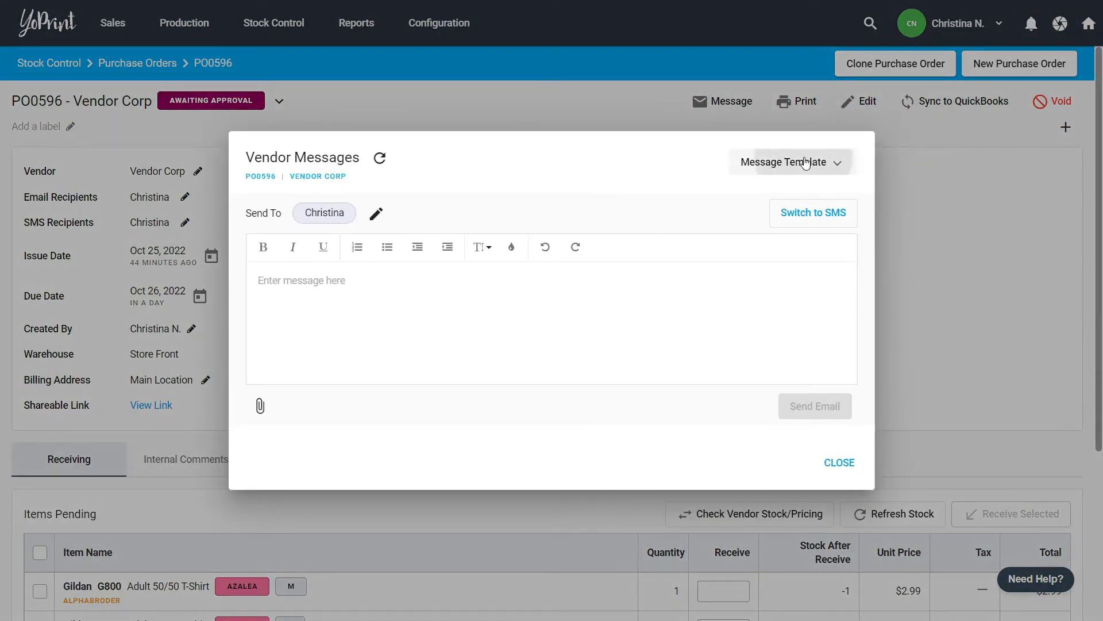
{"action": "left_click", "coordinate": [790, 162]}
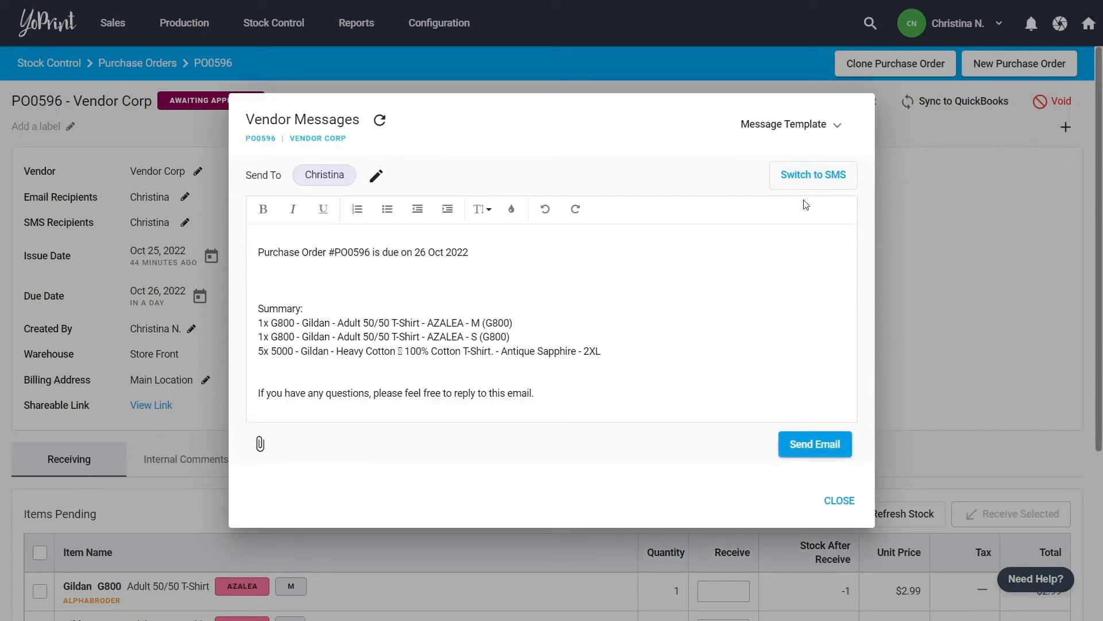
{"action": "left_click", "coordinate": [814, 444]}
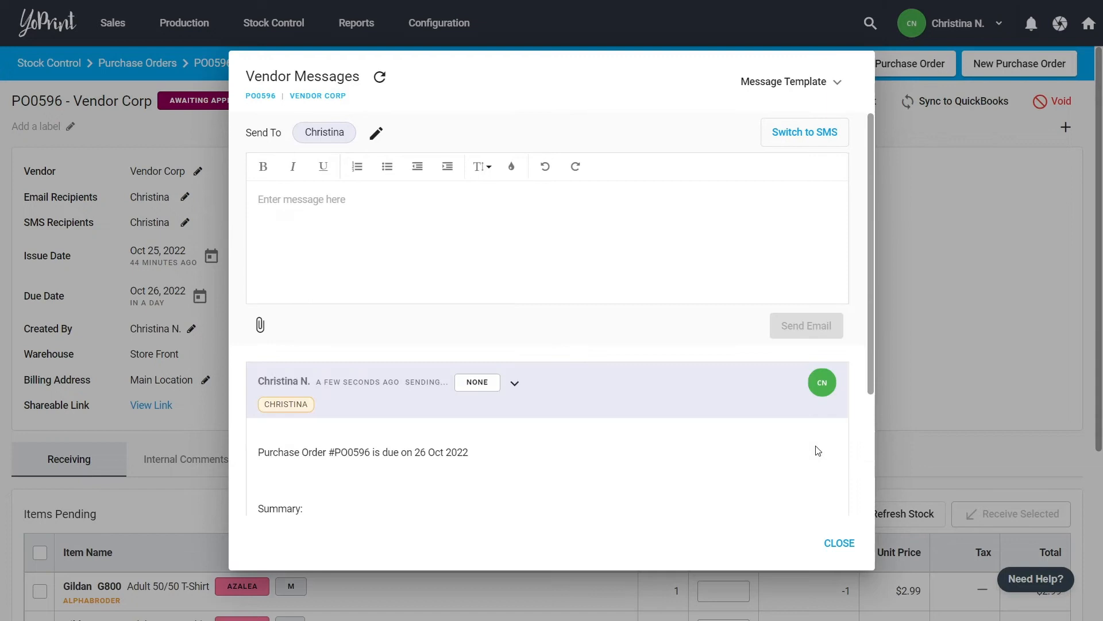
{"action": "left_click", "coordinate": [838, 543]}
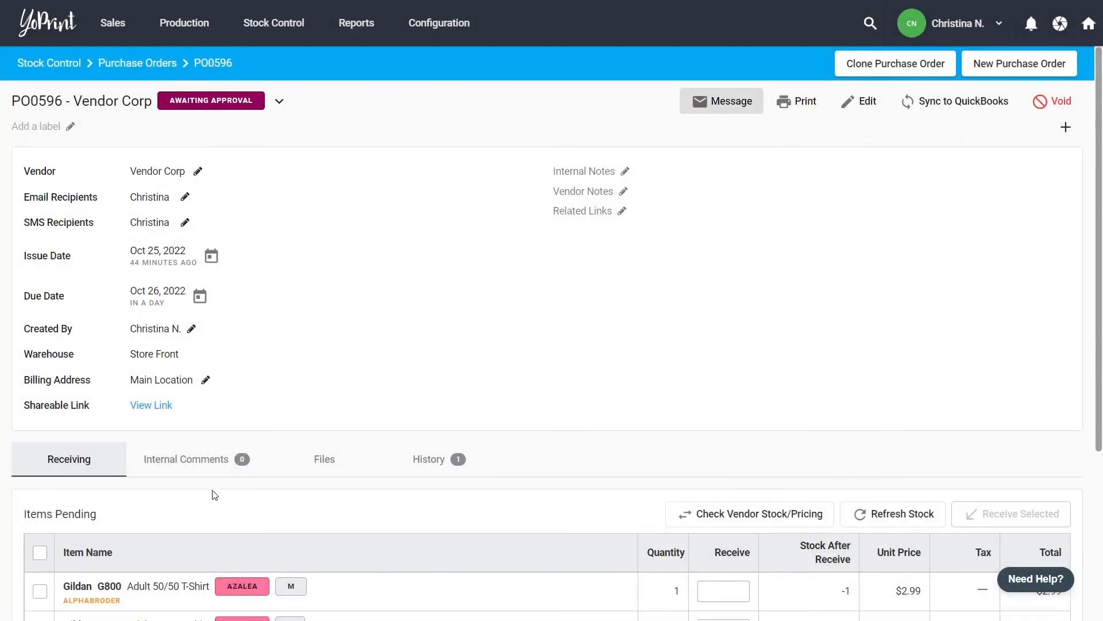
{"action": "mouse_move", "coordinate": [151, 405]}
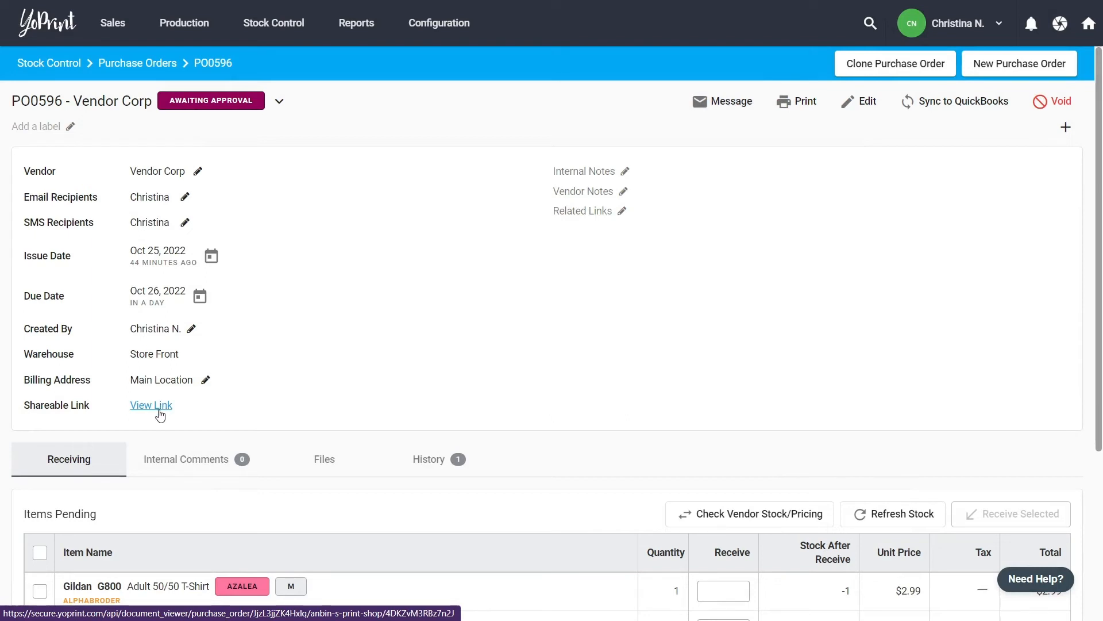
{"action": "mouse_move", "coordinate": [324, 404]}
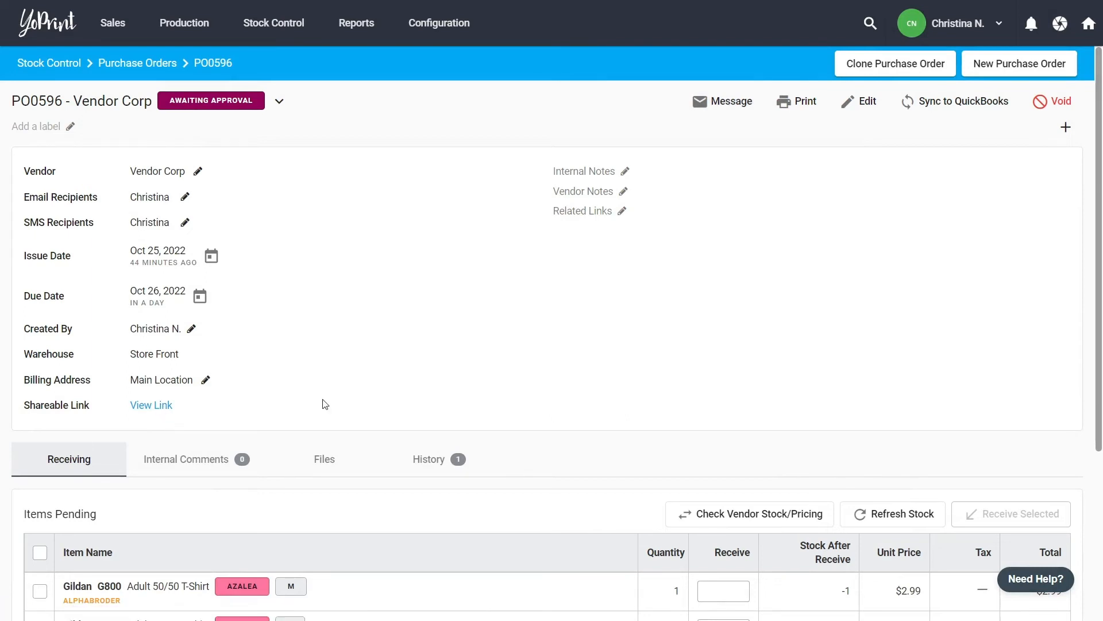
{"action": "left_click", "coordinate": [805, 101]}
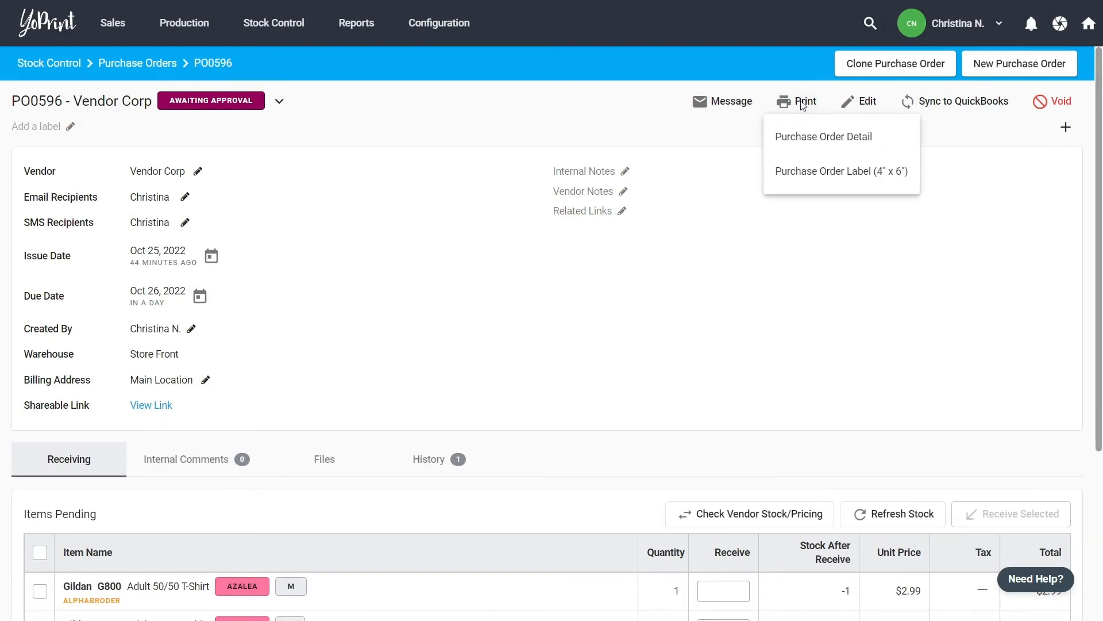
{"action": "mouse_move", "coordinate": [822, 137]}
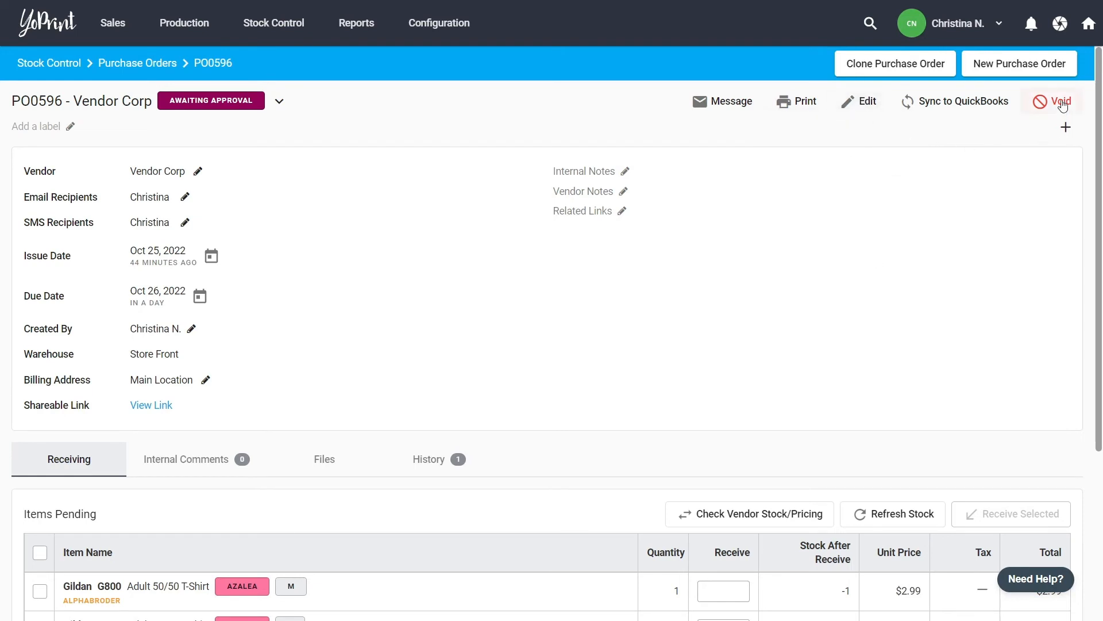
{"action": "mouse_move", "coordinate": [443, 279]}
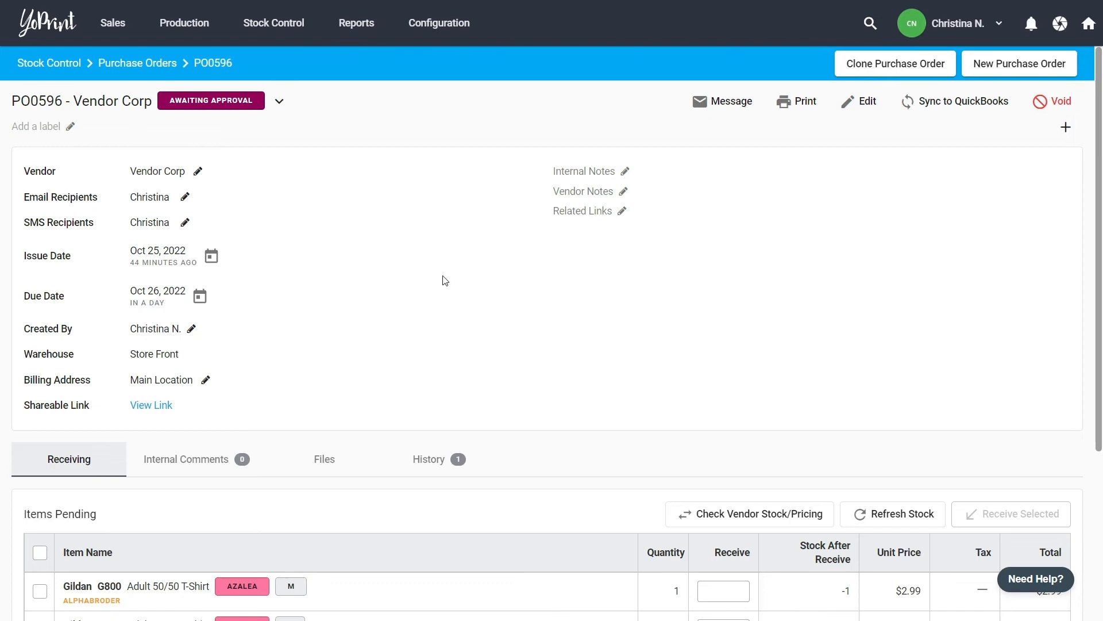
{"action": "mouse_move", "coordinate": [226, 163]}
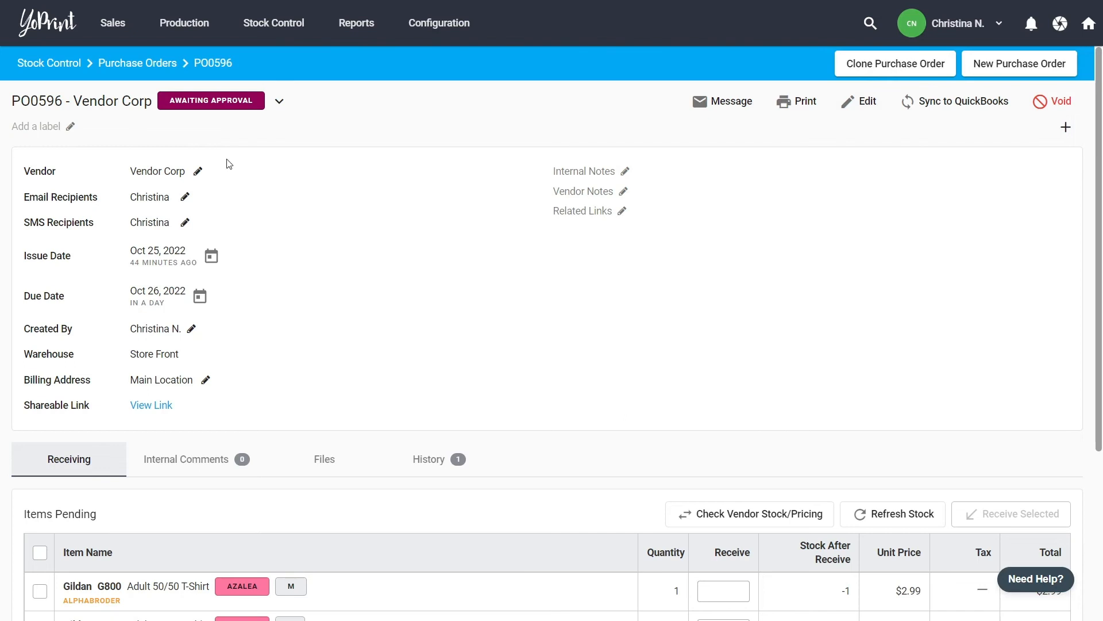
{"action": "mouse_move", "coordinate": [241, 303]}
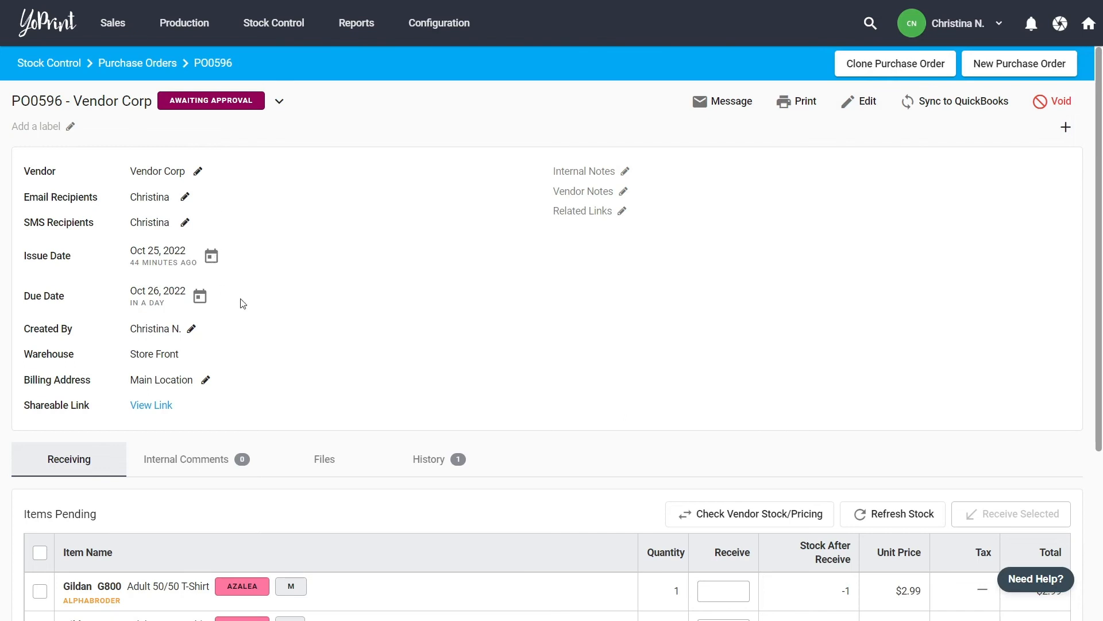
{"action": "mouse_move", "coordinate": [226, 400]}
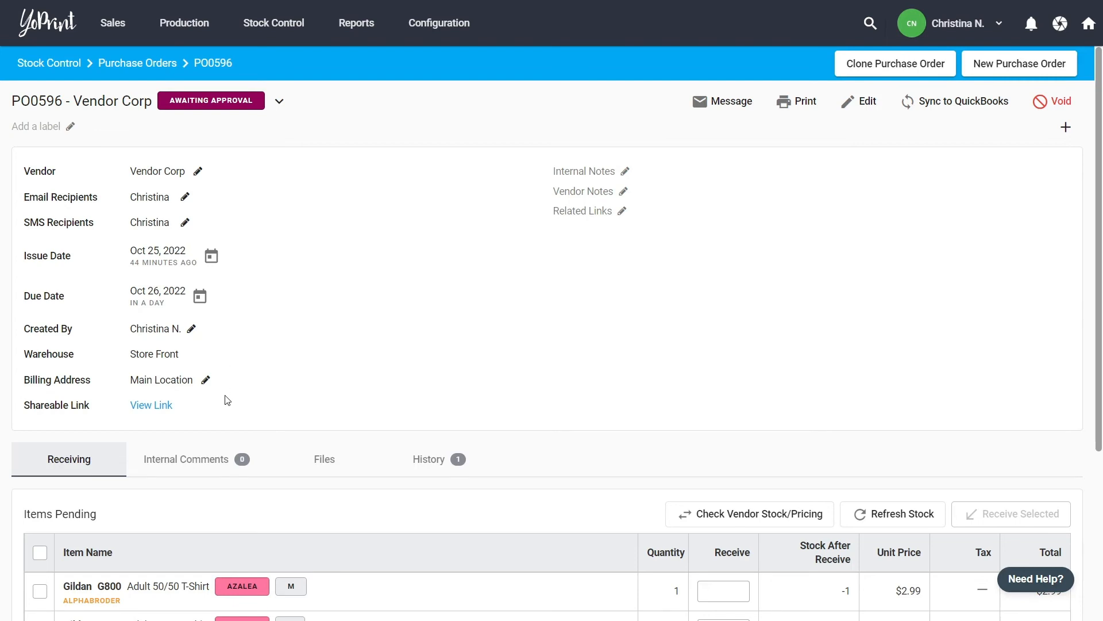
Step: Receive the M-size item, remove that procurement, then receive all seven items of PO0596
{"action": "scroll", "scroll_direction": "down", "scroll_amount": 3}
{"action": "type", "text": "1"}
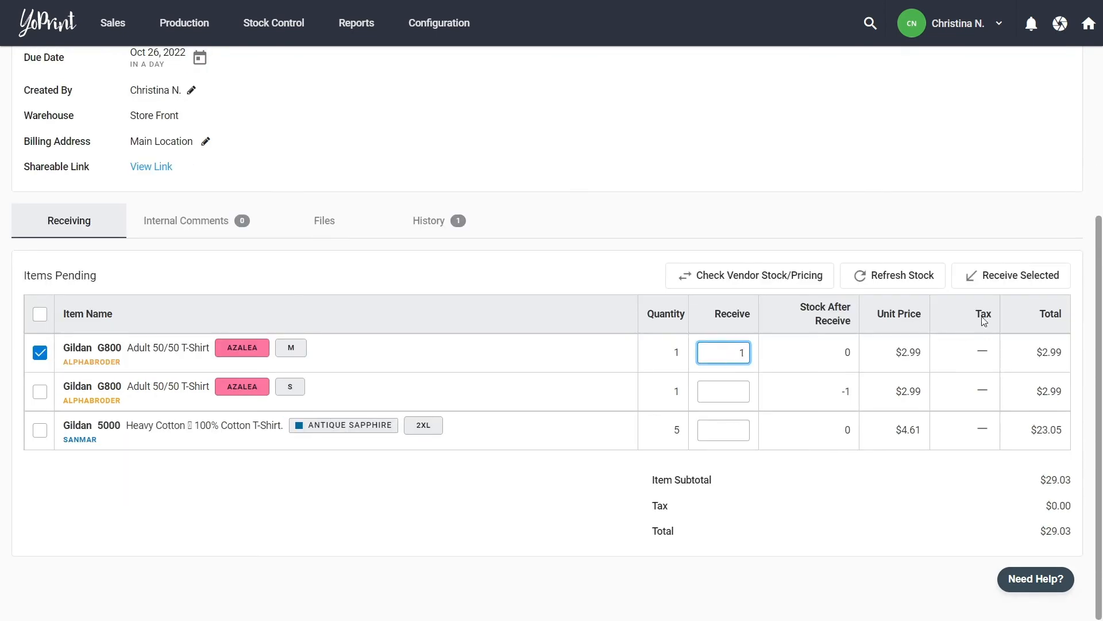
{"action": "left_click", "coordinate": [1019, 276]}
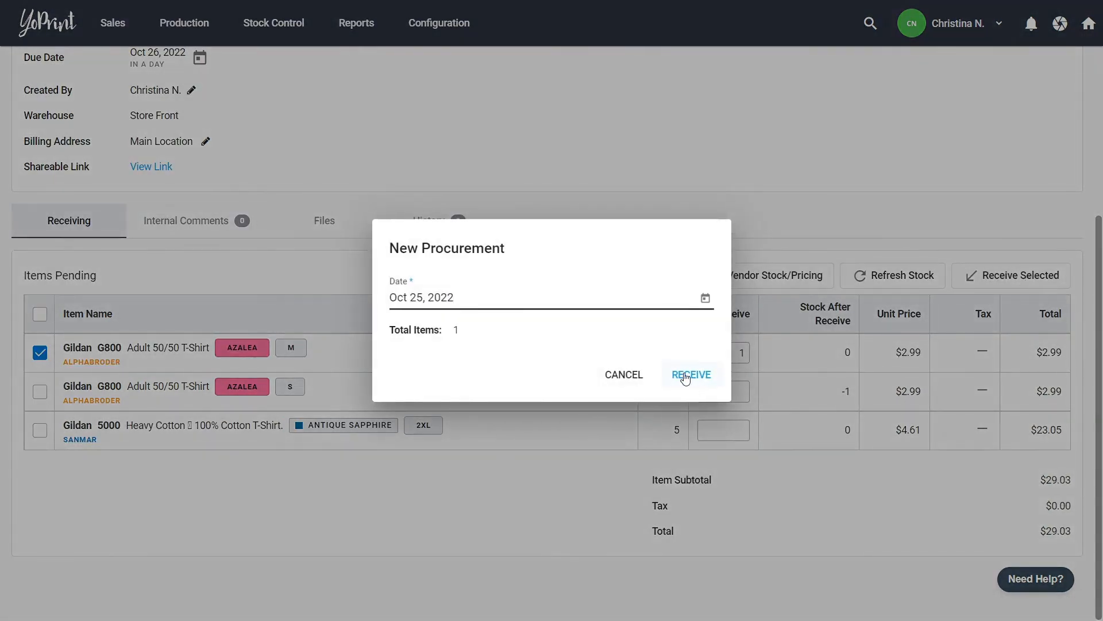
{"action": "left_click", "coordinate": [690, 373]}
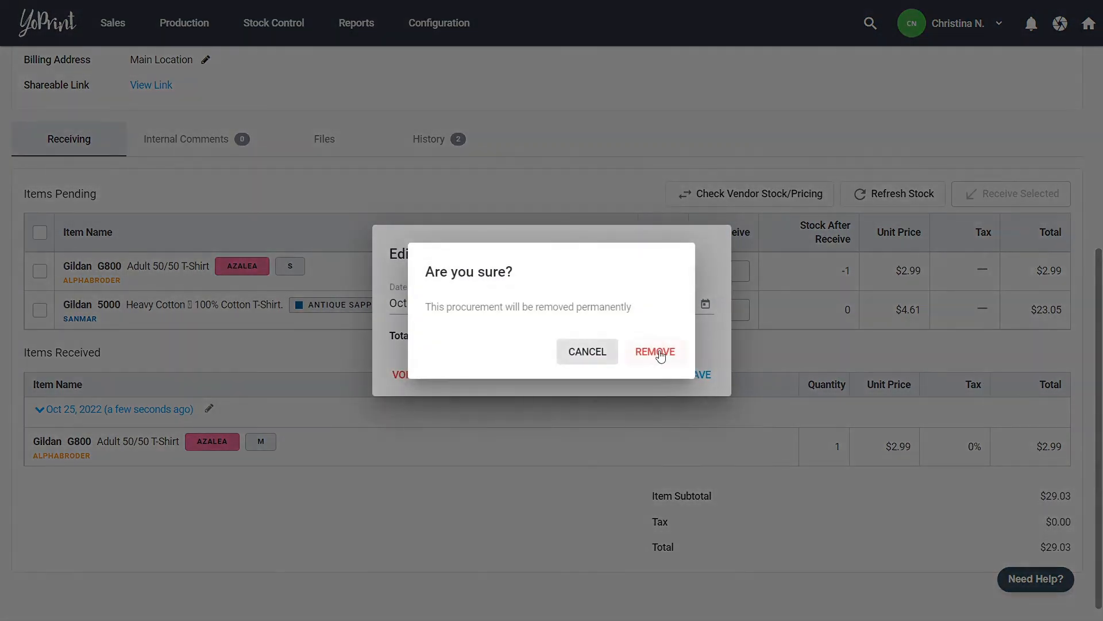
{"action": "left_click", "coordinate": [654, 351]}
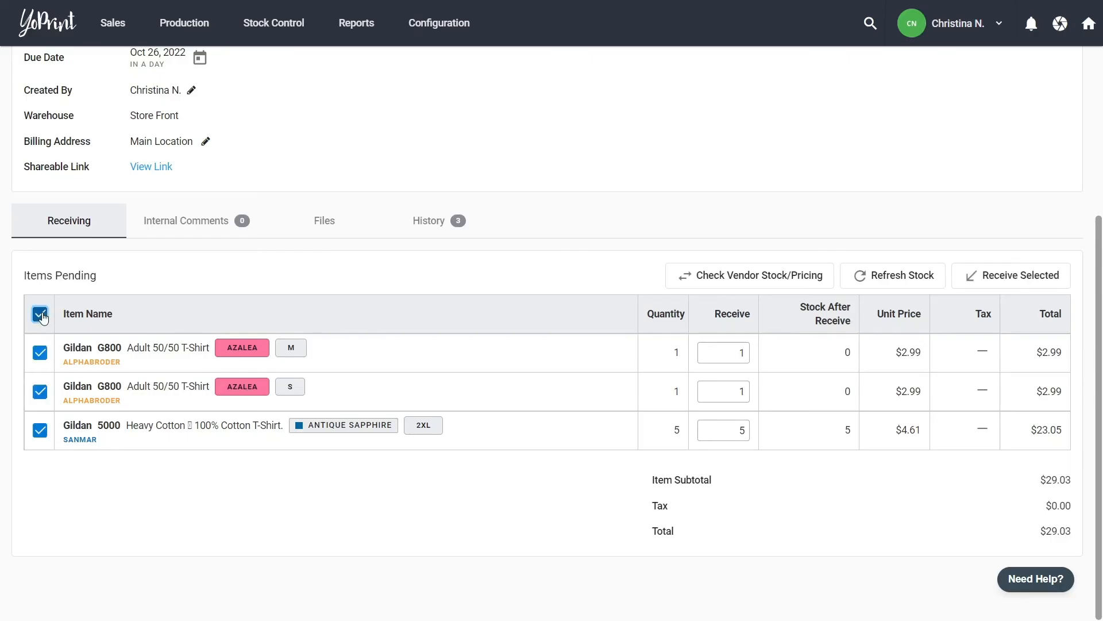
{"action": "left_click", "coordinate": [1011, 275]}
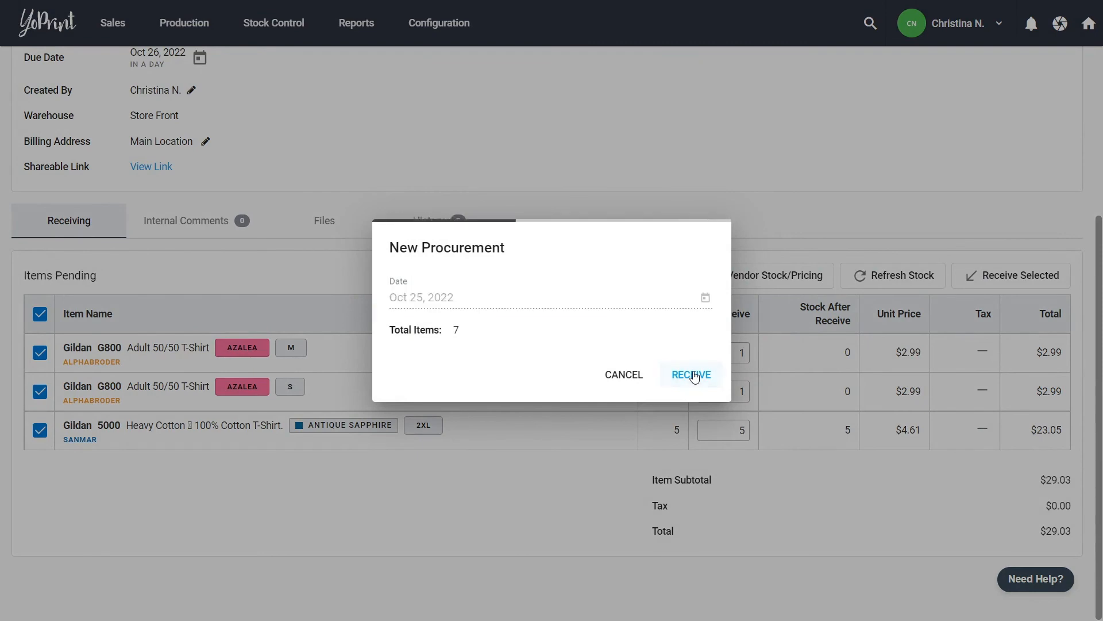
{"action": "left_click", "coordinate": [690, 374]}
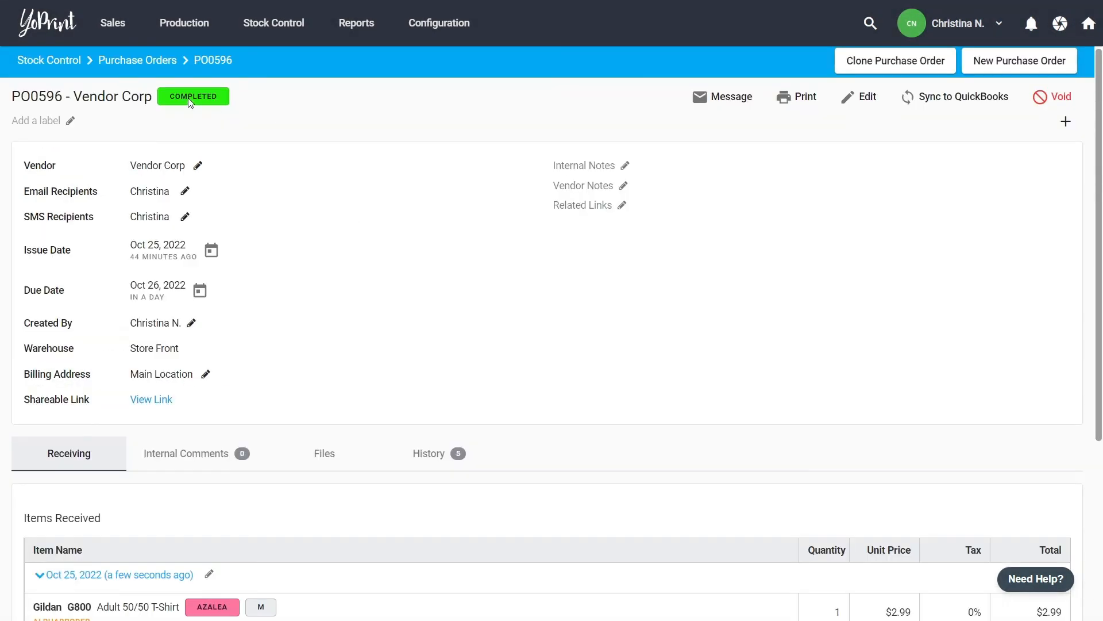
Step: Show PO0596's Files tab, which has no uploaded files
{"action": "scroll", "scroll_direction": "down", "scroll_amount": 3}
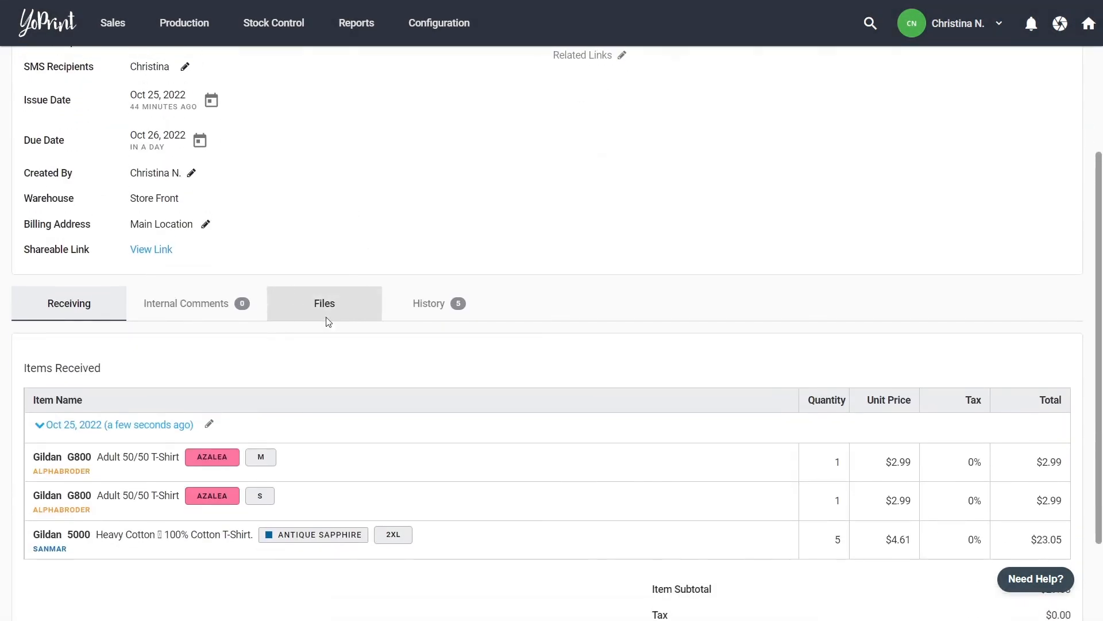
{"action": "left_click", "coordinate": [323, 303]}
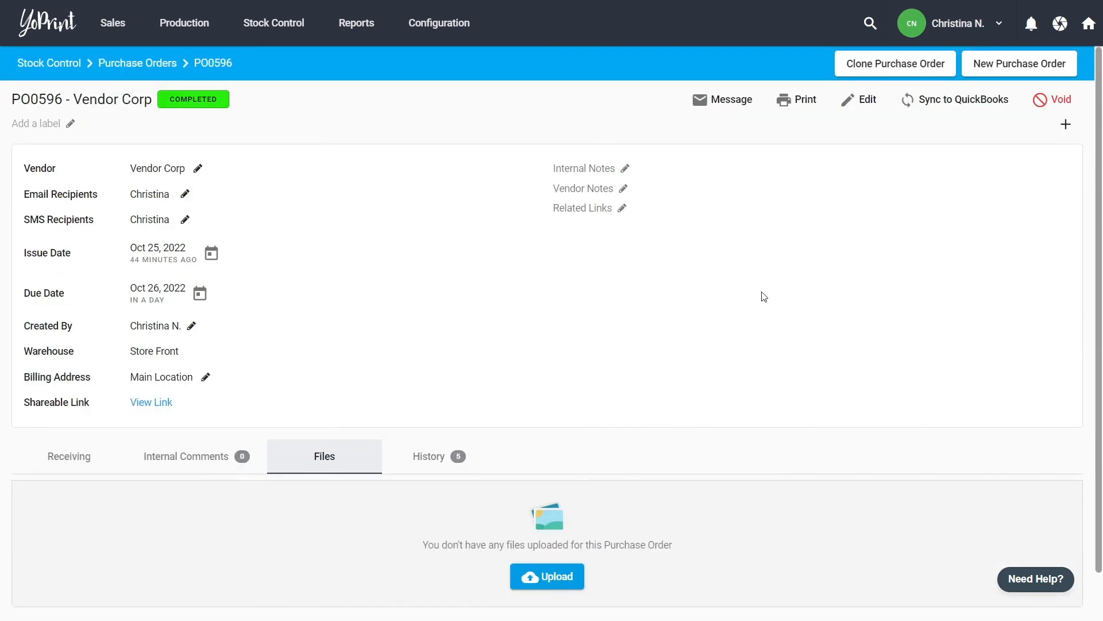
{"action": "mouse_move", "coordinate": [916, 63]}
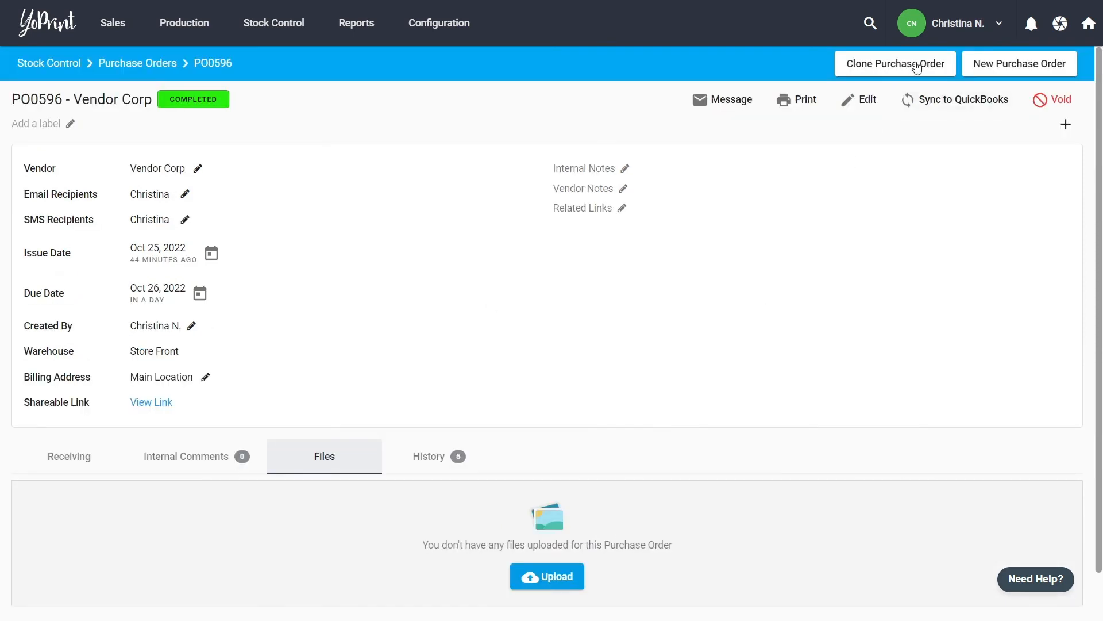